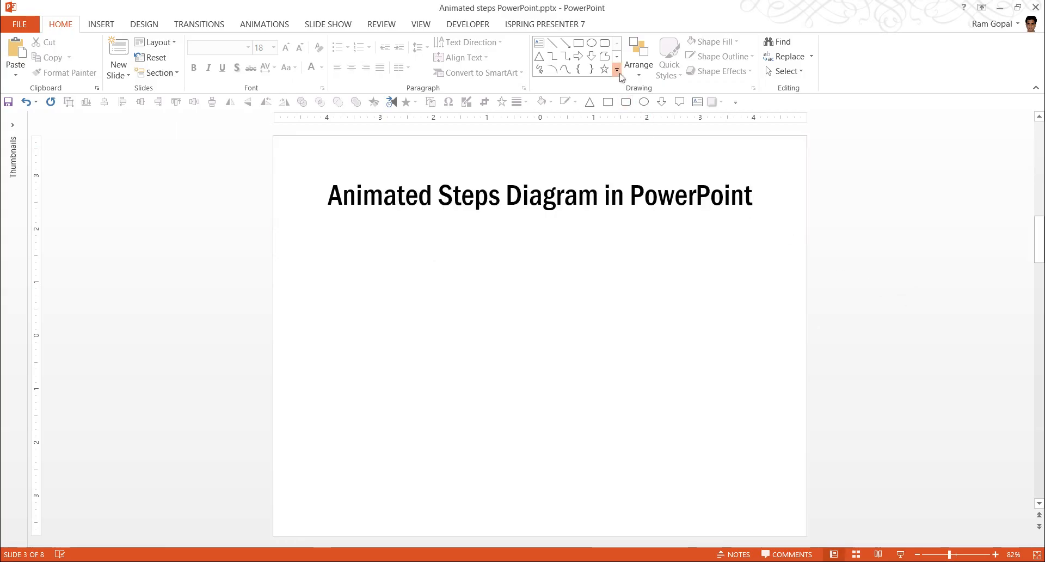
# Draw a 3.24" by 0.16" rectangle bar from the slide's left edge below the title
pyautogui.click(617, 70)
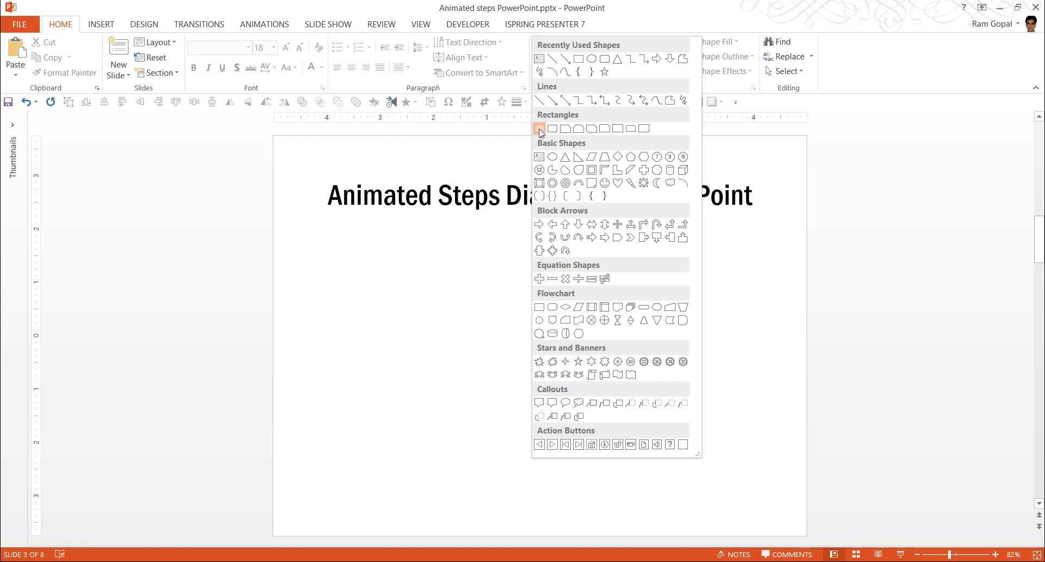
pyautogui.click(540, 129)
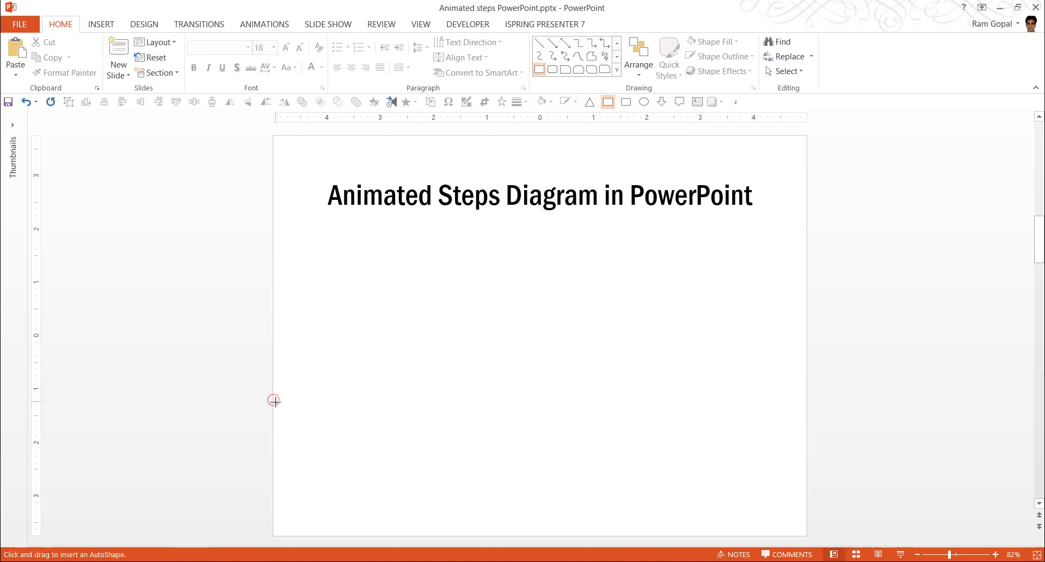
pyautogui.moveTo(273, 400); pyautogui.dragTo(448, 410)
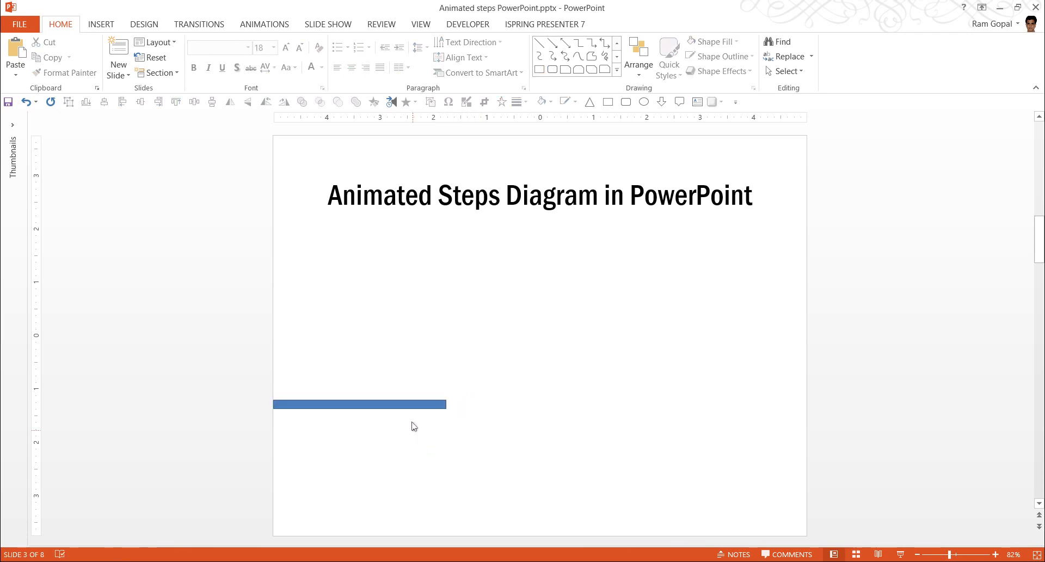
pyautogui.click(359, 403)
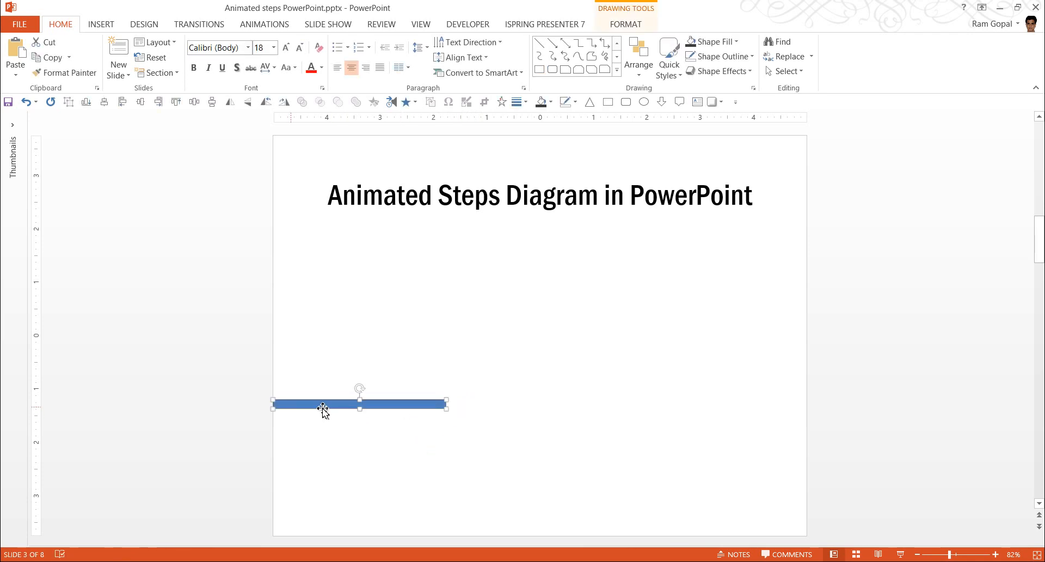
pyautogui.moveTo(455, 428)
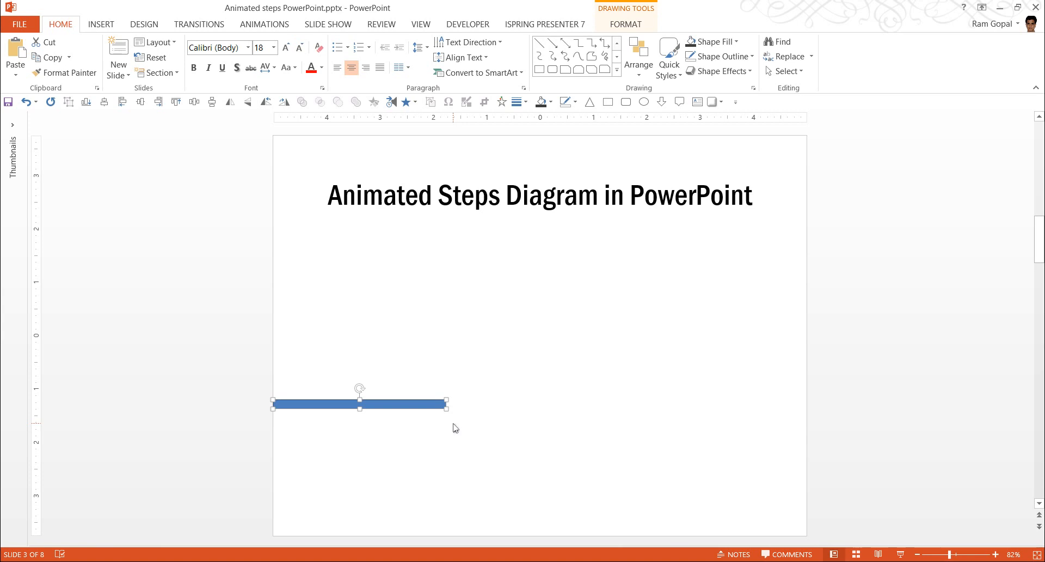
pyautogui.moveTo(376, 408)
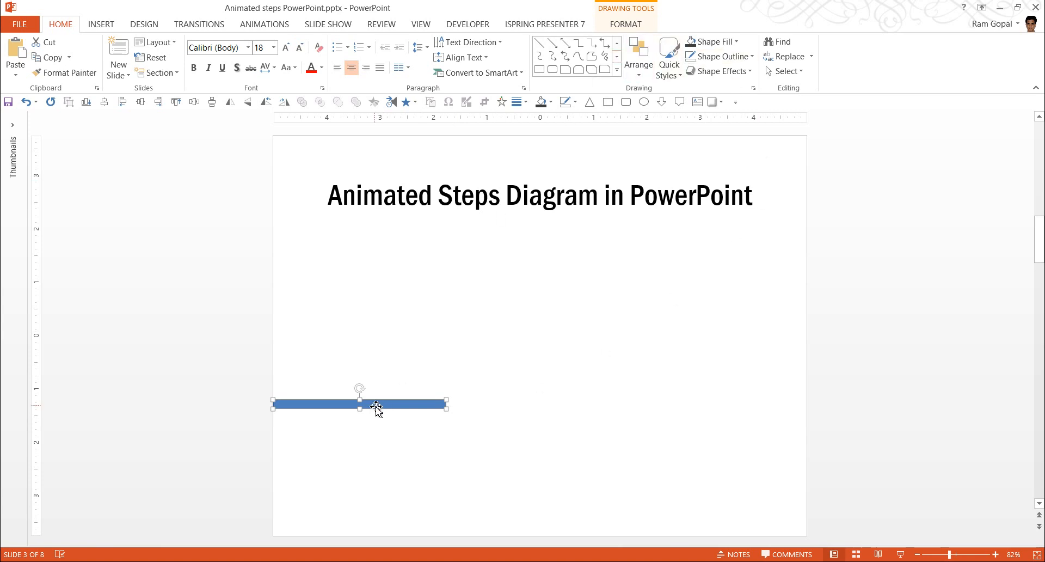
pyautogui.rightClick(374, 408)
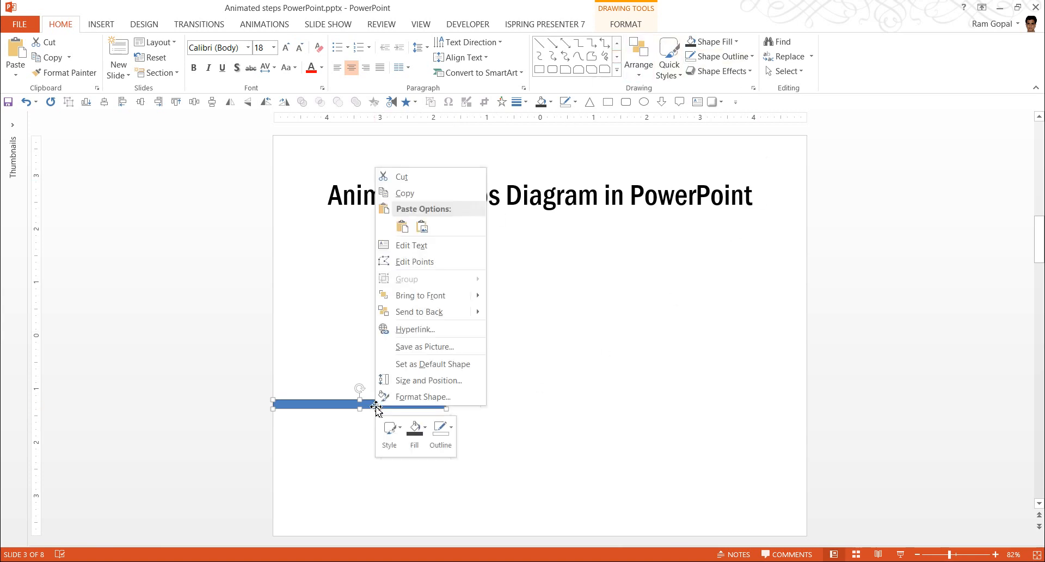
pyautogui.moveTo(429, 380)
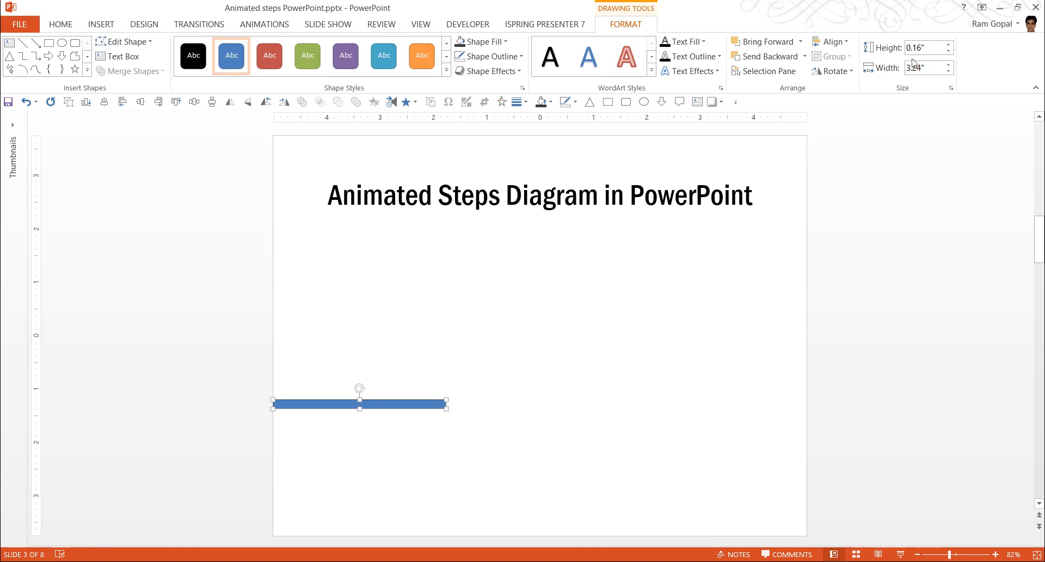
pyautogui.moveTo(925, 48)
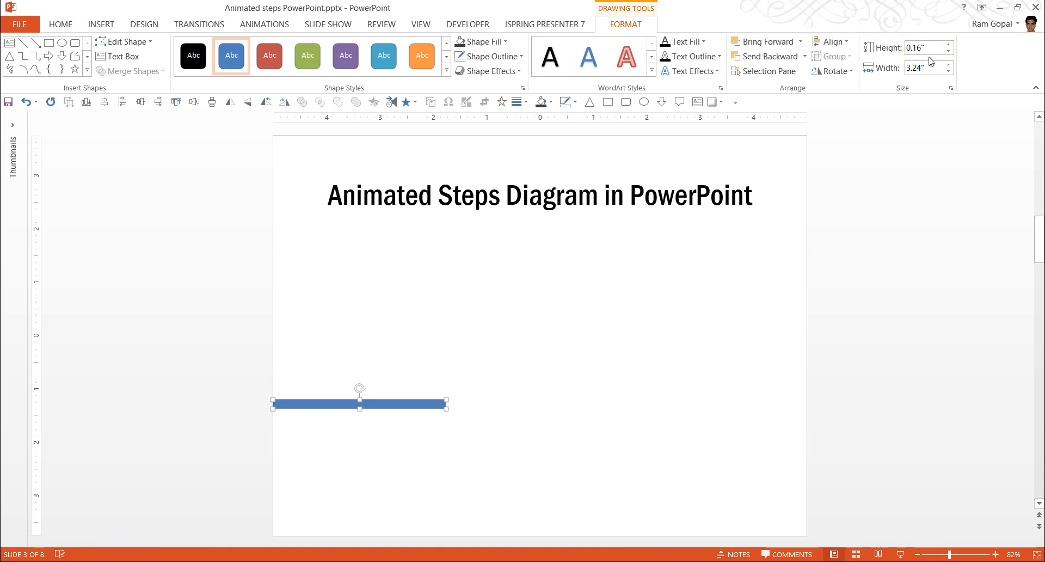
pyautogui.moveTo(646, 345)
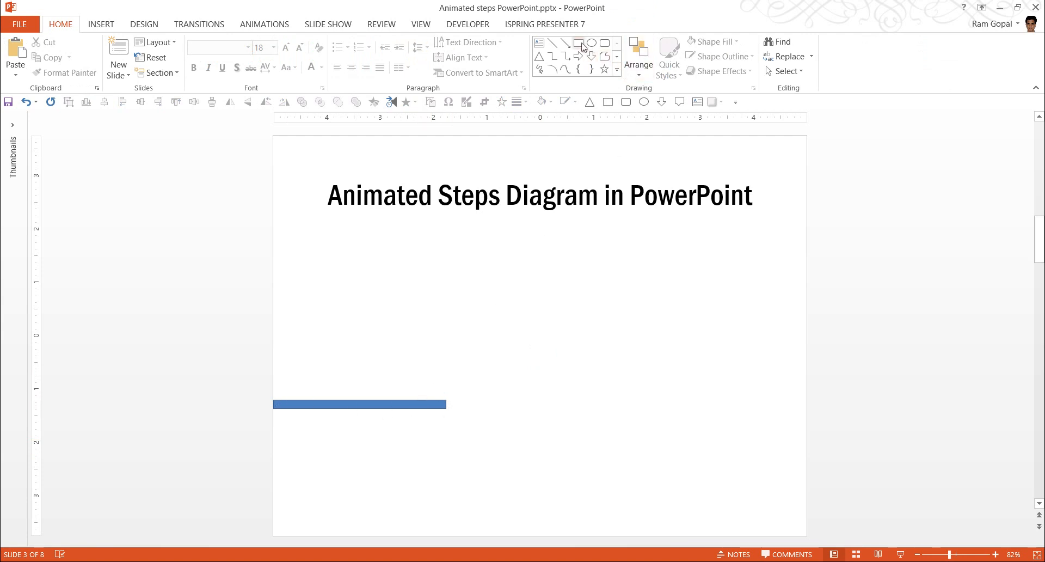
# Add a 0.75" tall vertical riser rectangle at the bar's right end
pyautogui.click(579, 41)
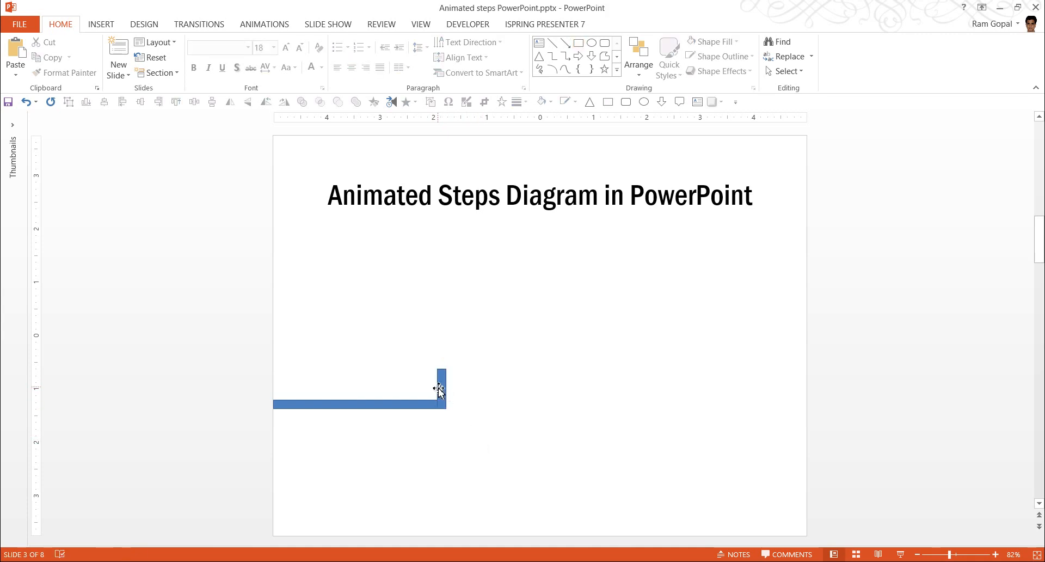
pyautogui.click(441, 387)
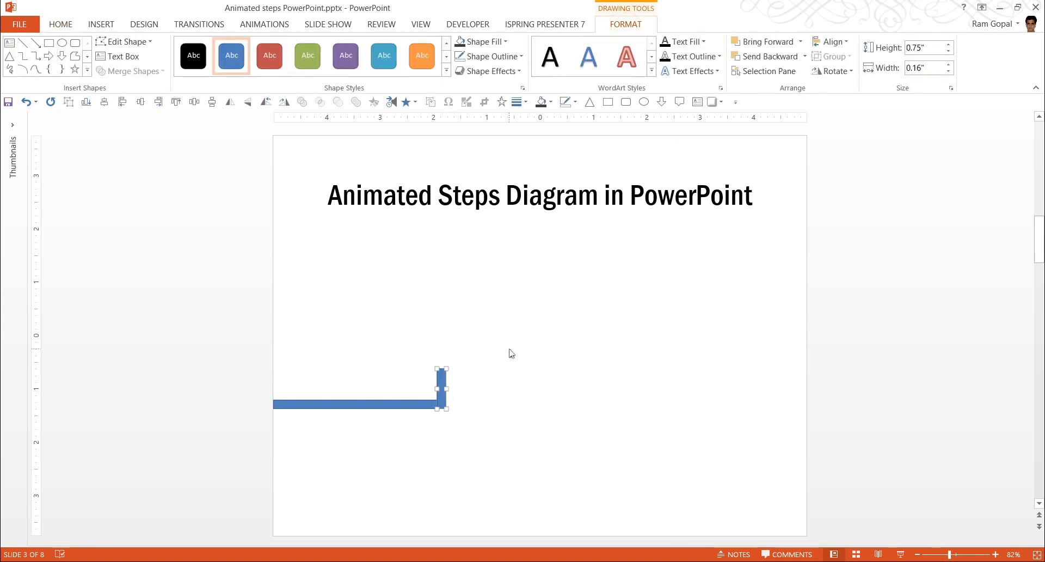
pyautogui.click(59, 24)
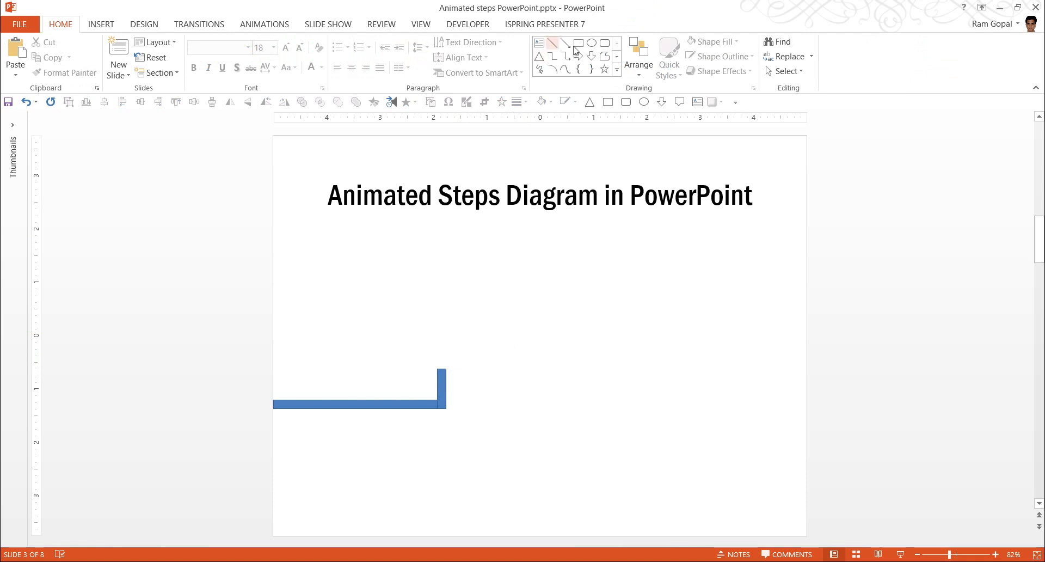
# Draw a 1.01" wide, 0.16" tall upper bar on top of the riser
pyautogui.click(579, 43)
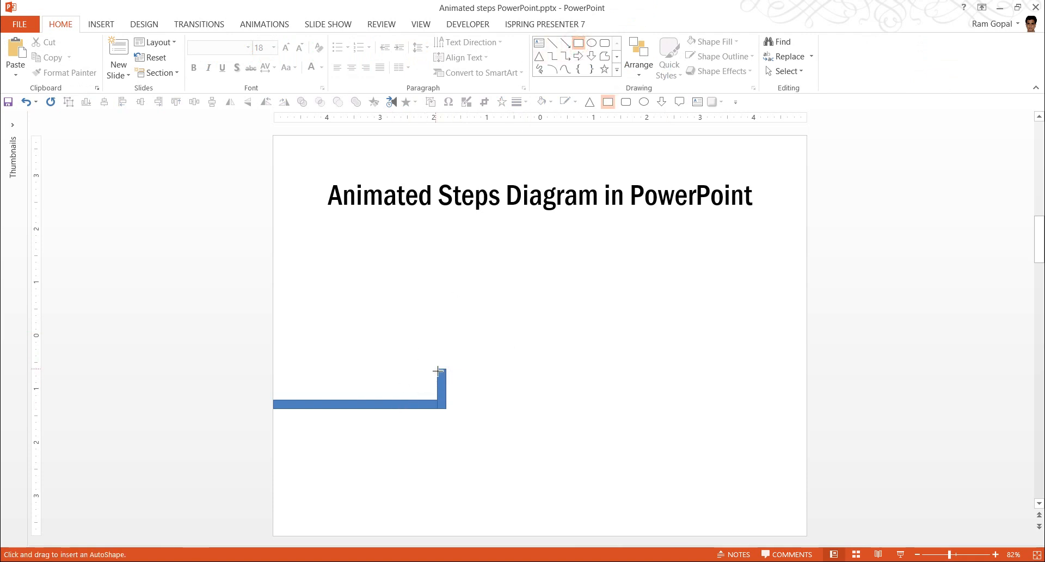
pyautogui.moveTo(437, 372); pyautogui.dragTo(492, 383)
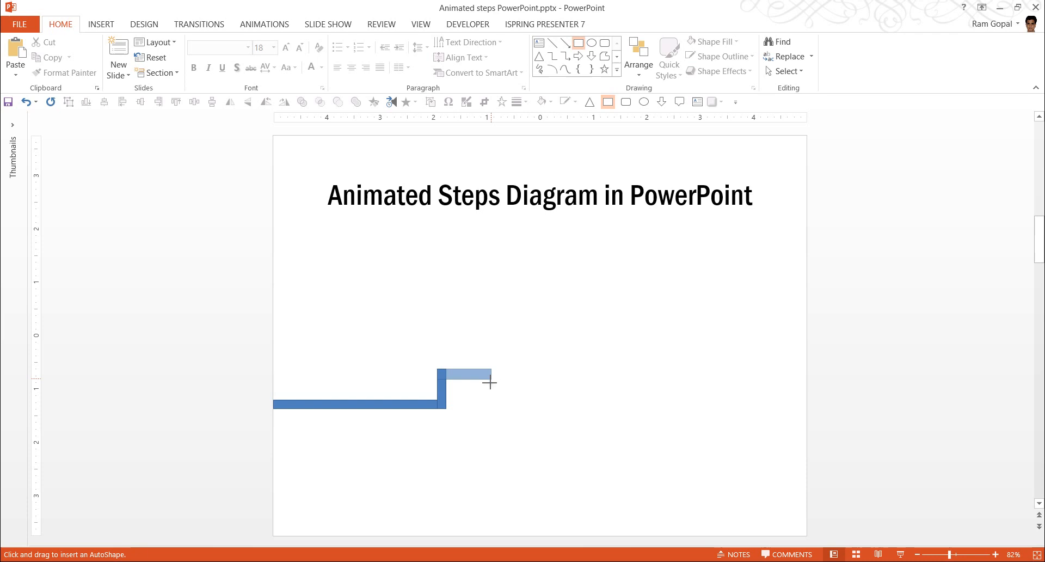
pyautogui.moveTo(437, 373); pyautogui.dragTo(493, 384)
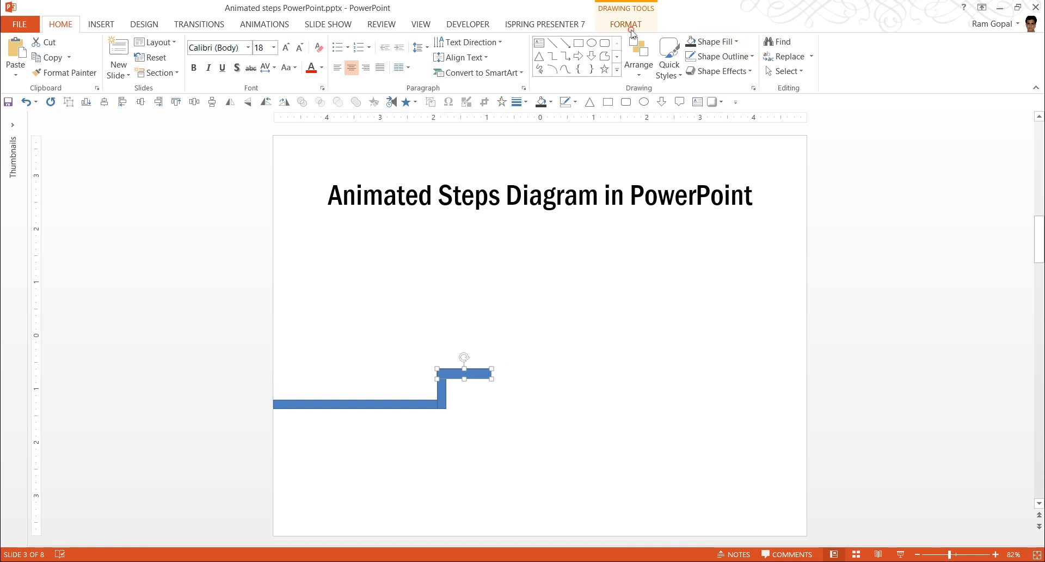
pyautogui.click(625, 24)
pyautogui.write('0.16')
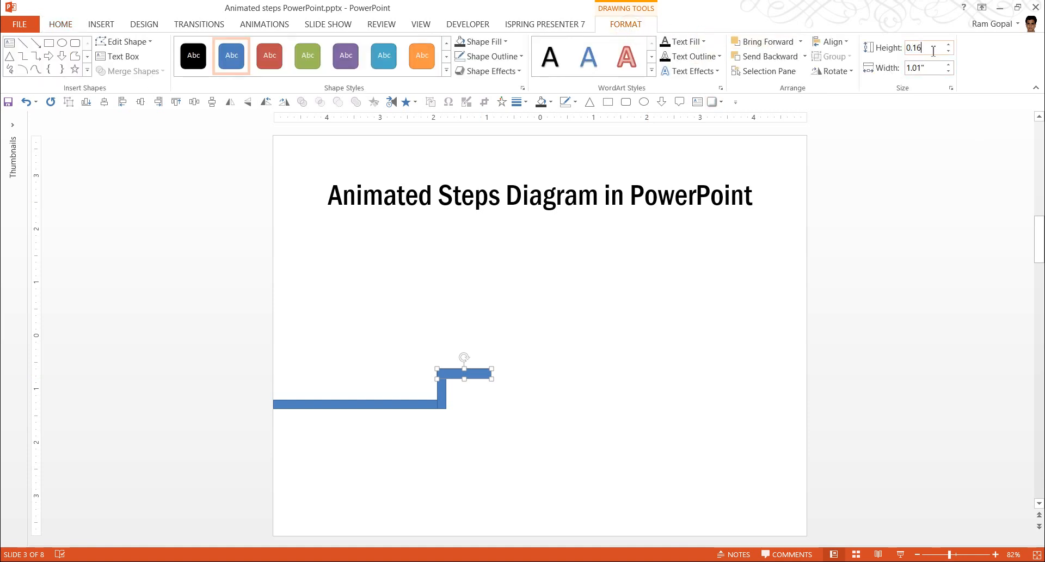
pyautogui.click(589, 438)
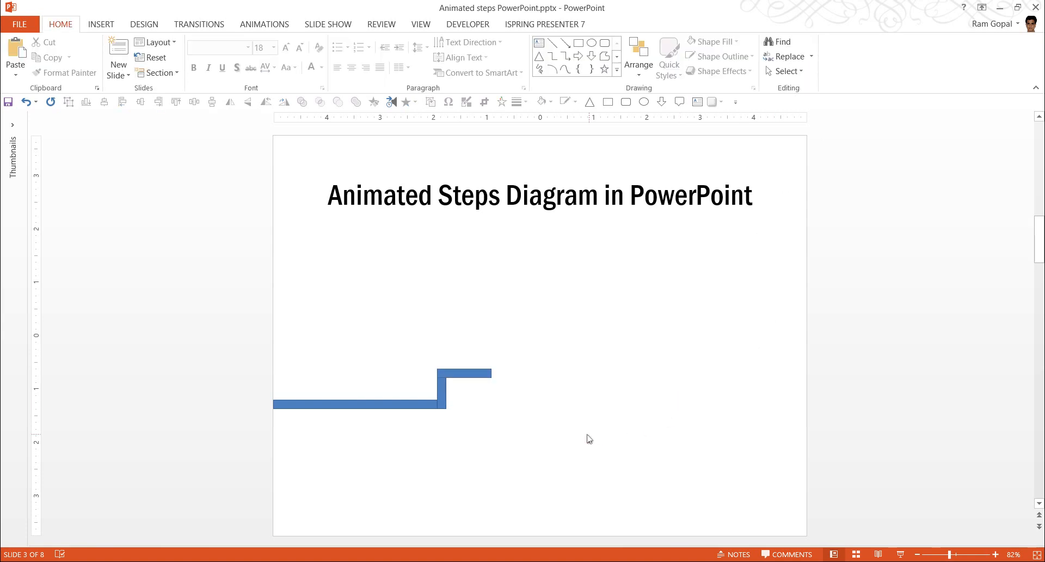
pyautogui.moveTo(516, 354)
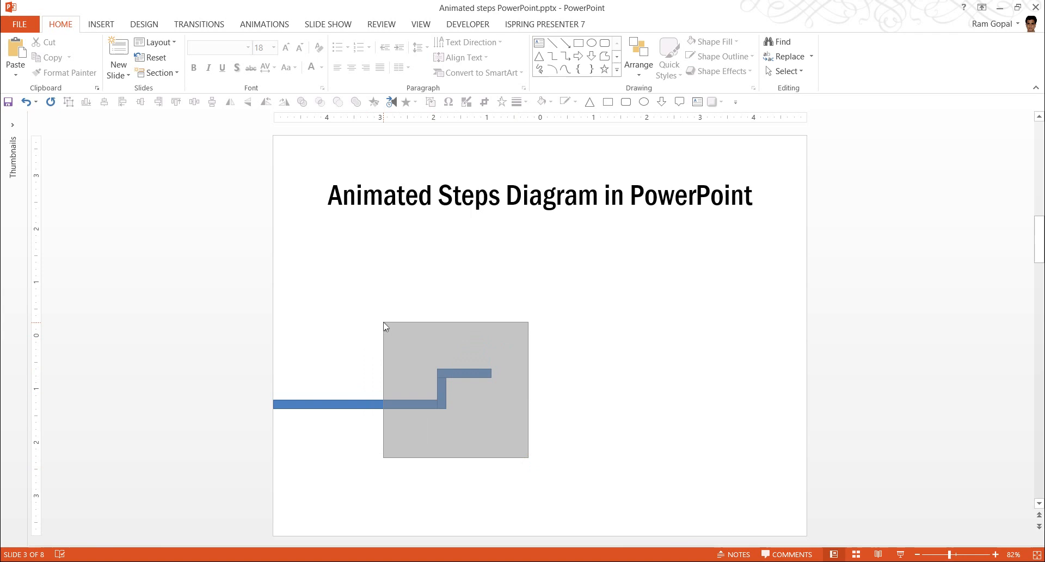
# Adjust the outline of the riser and upper bar pieces together
pyautogui.click(453, 404)
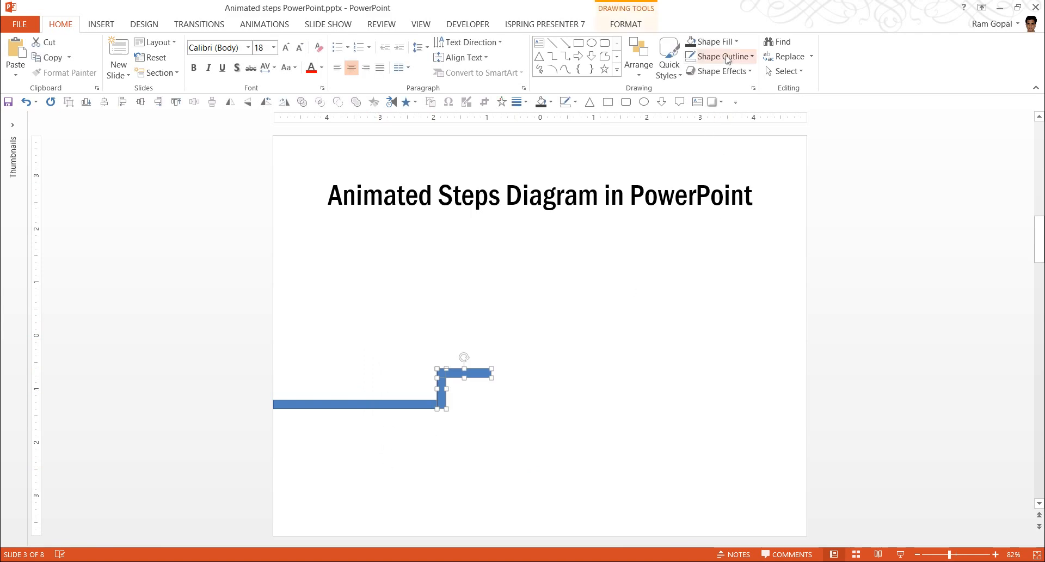
pyautogui.moveTo(620, 65)
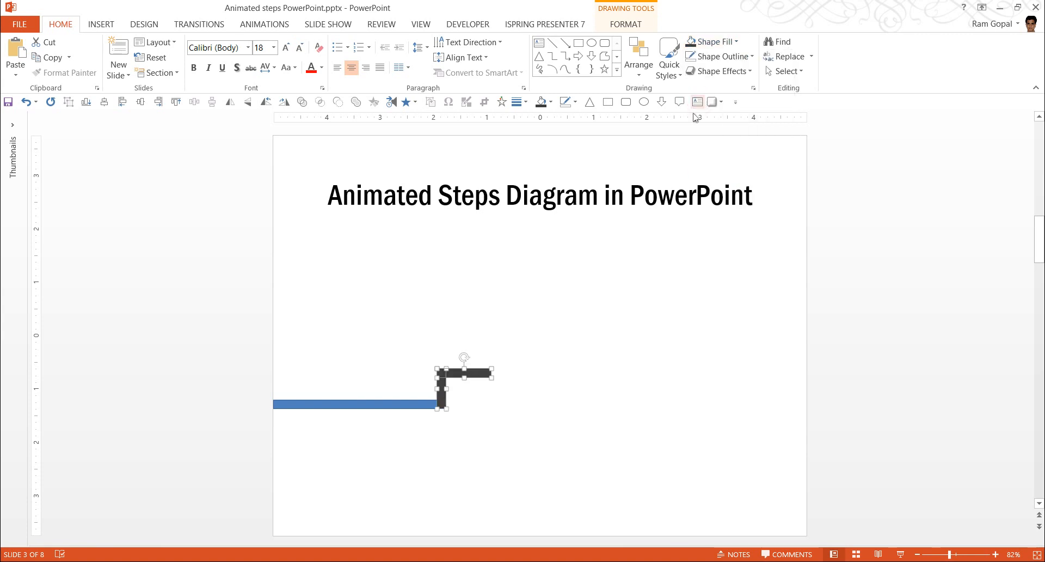
pyautogui.moveTo(491, 408)
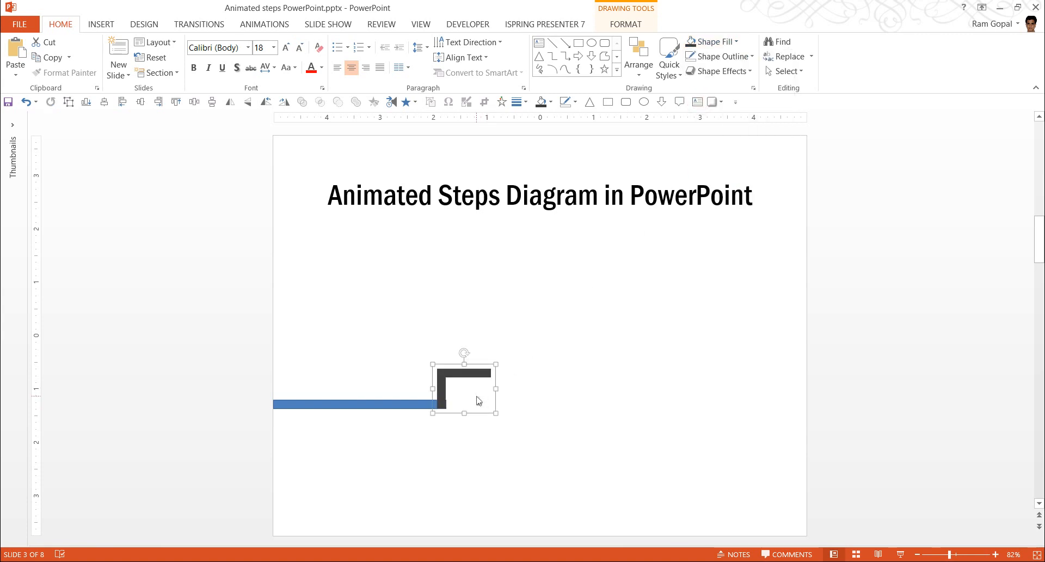
pyautogui.moveTo(477, 393)
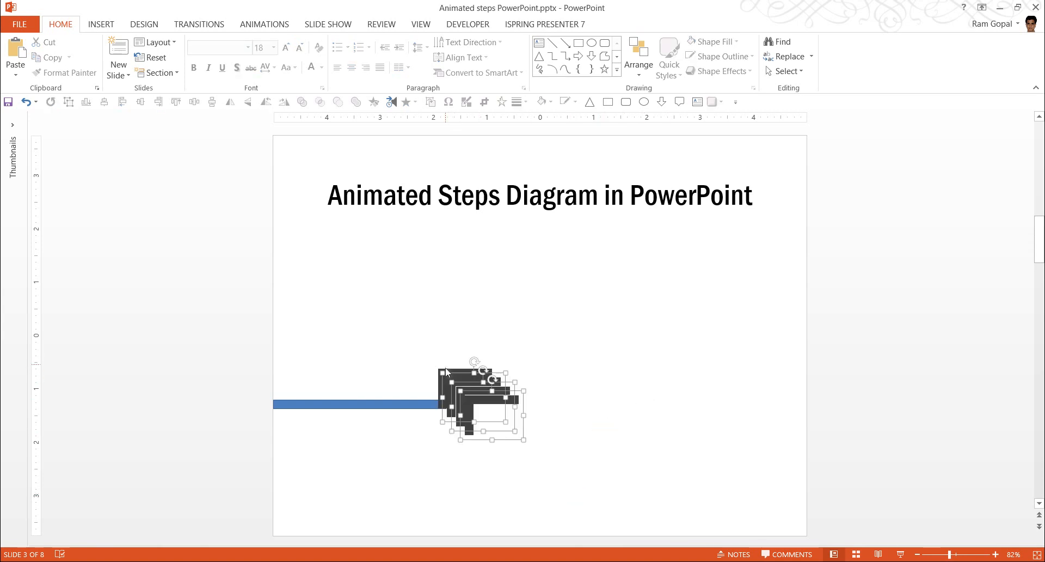
# Attach step copies end to end into a four-step staircase rising right
pyautogui.moveTo(480, 400); pyautogui.dragTo(626, 414)
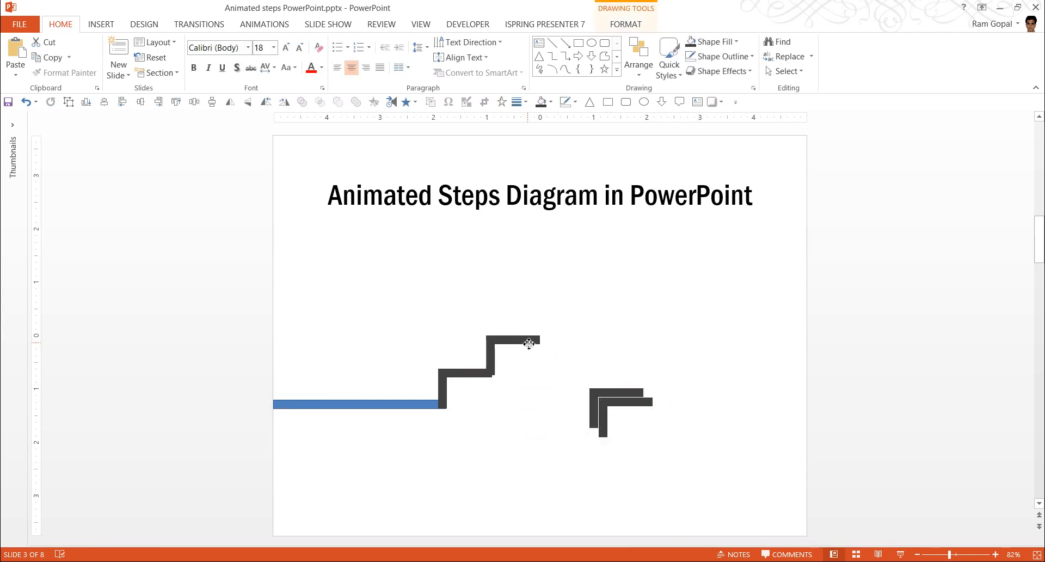
pyautogui.click(528, 343)
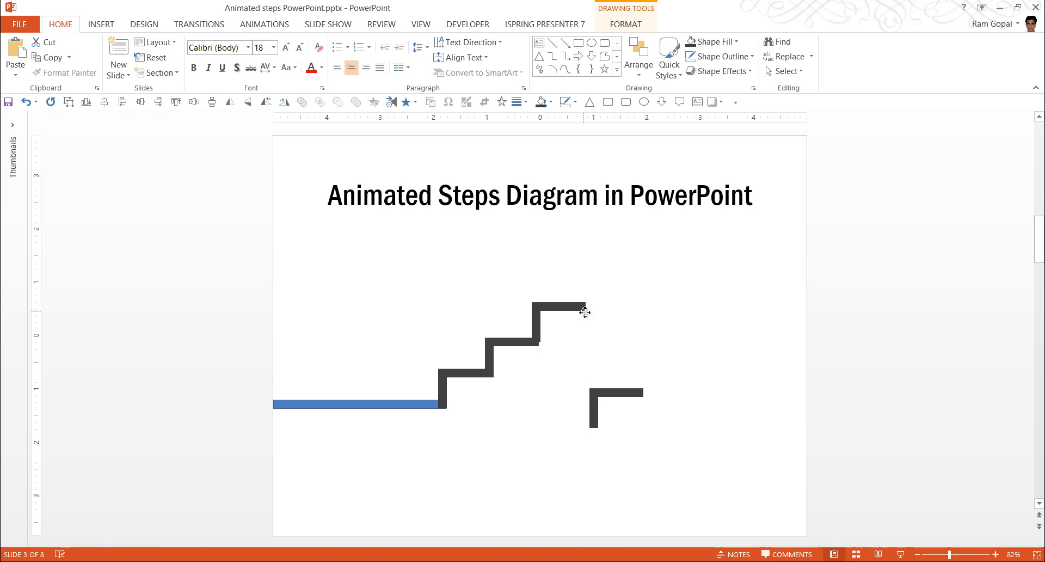
pyautogui.click(557, 308)
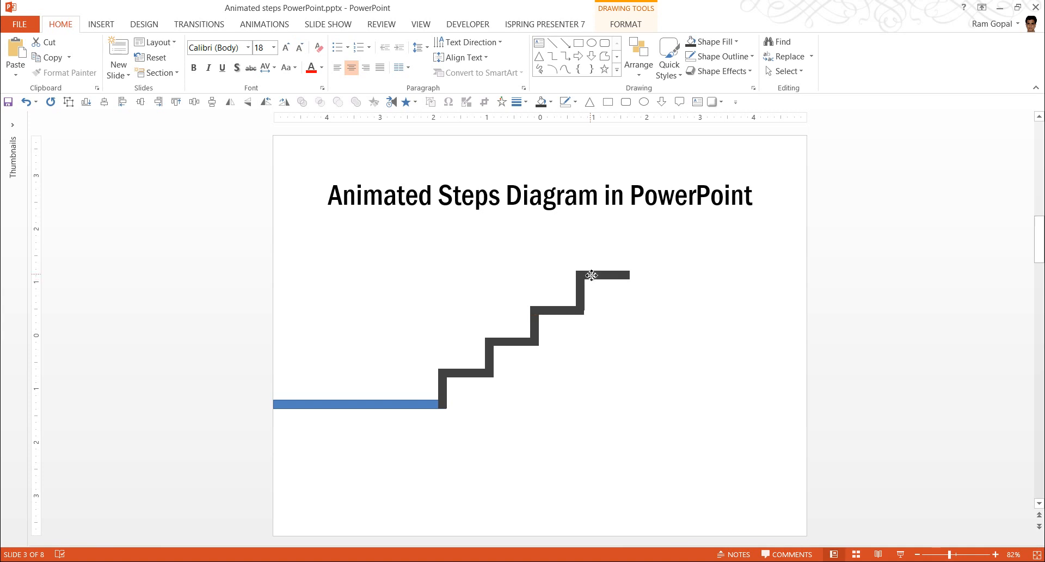
pyautogui.click(592, 275)
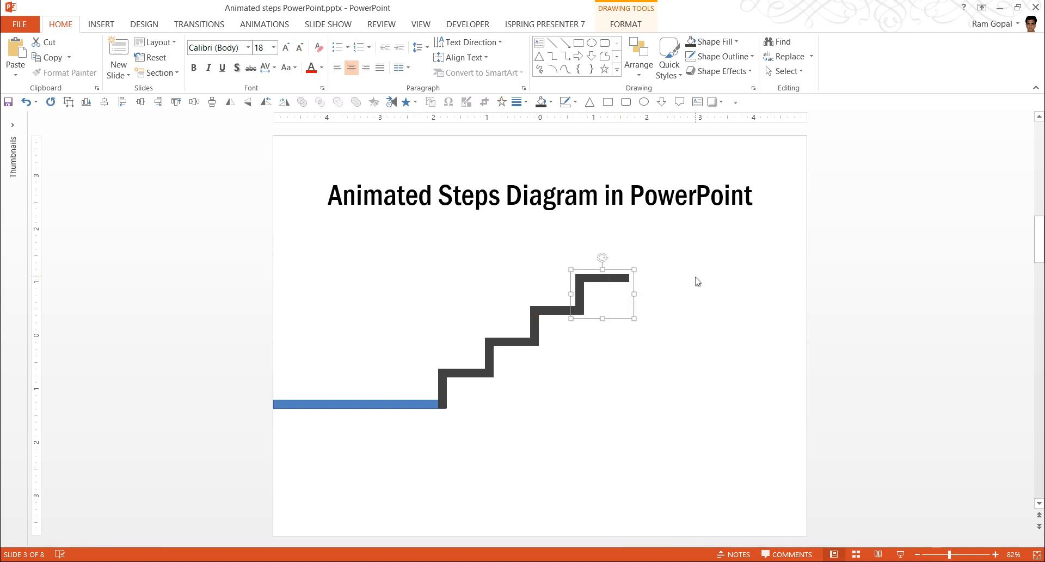
pyautogui.moveTo(579, 318)
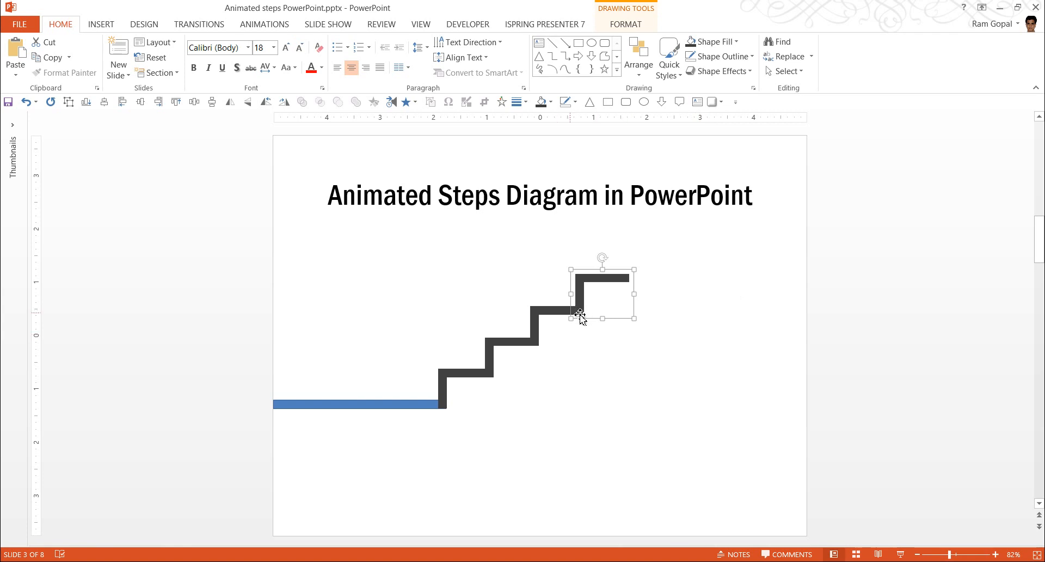
pyautogui.moveTo(488, 381)
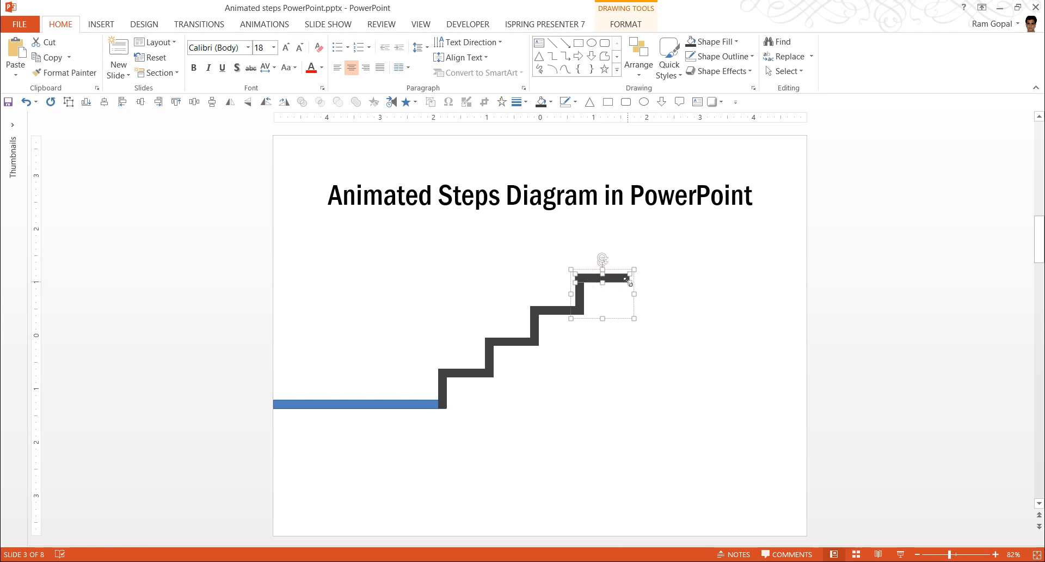
# Extend the top step to the slide's right edge and fill the blue bar dark gray
pyautogui.moveTo(627, 277); pyautogui.dragTo(806, 283)
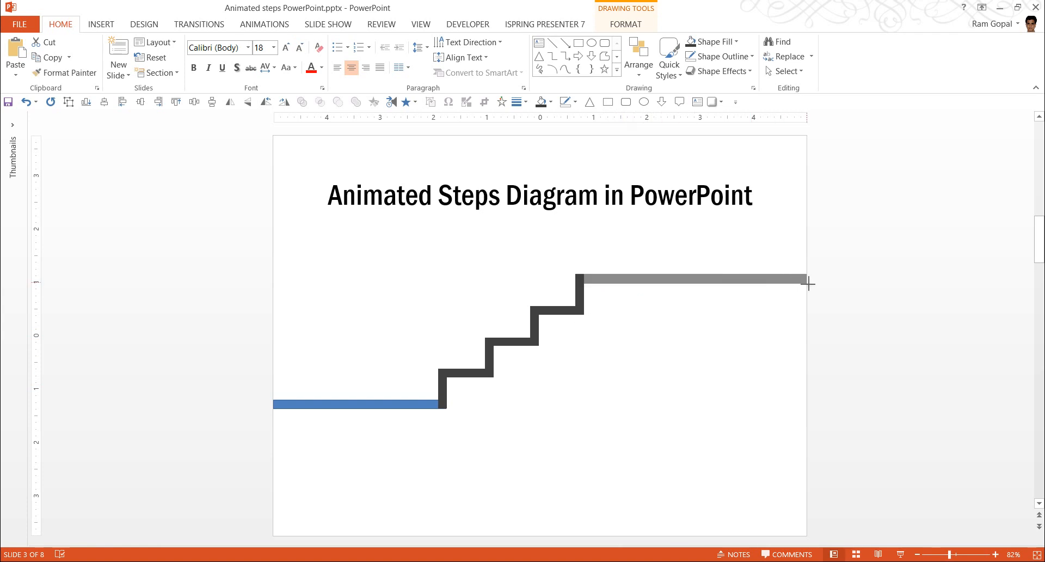
pyautogui.click(693, 280)
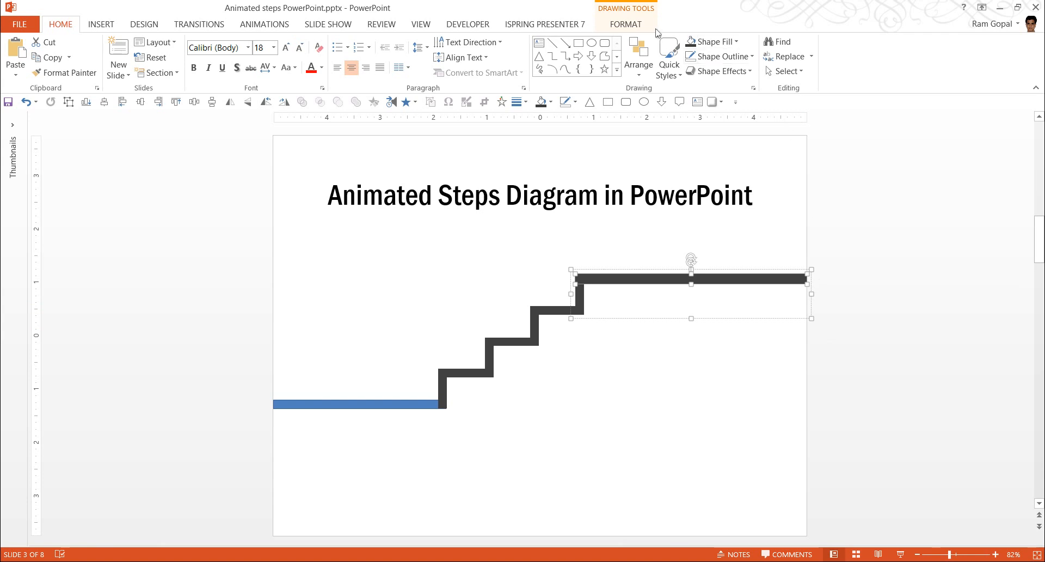
pyautogui.click(625, 24)
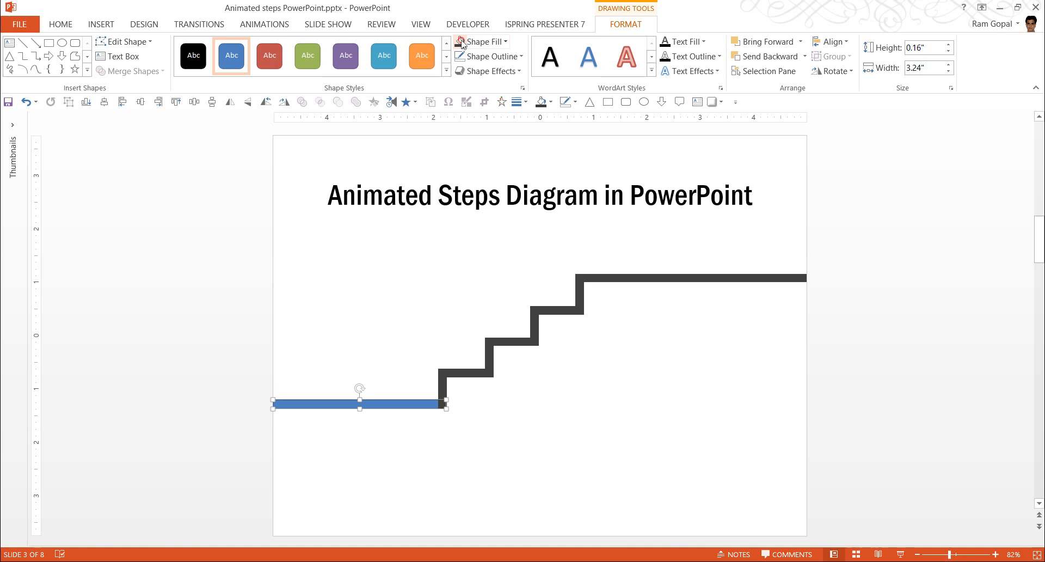
pyautogui.click(837, 468)
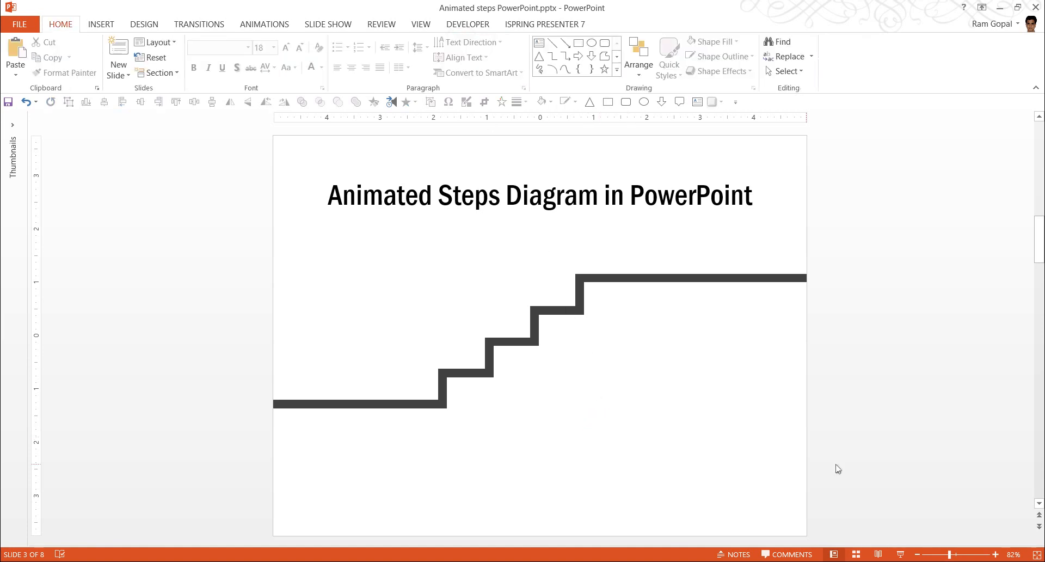
pyautogui.click(540, 333)
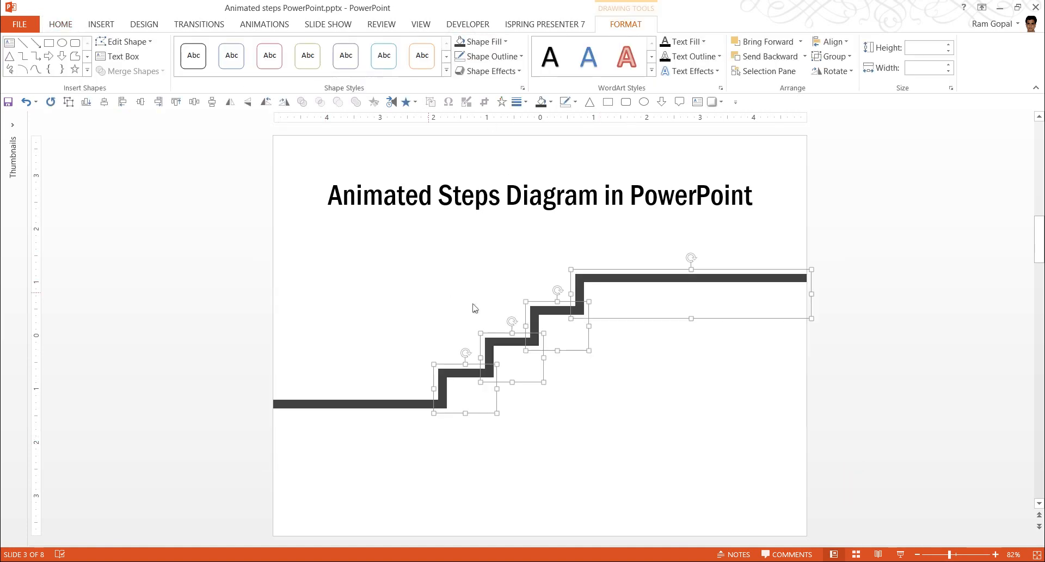
pyautogui.rightClick(577, 316)
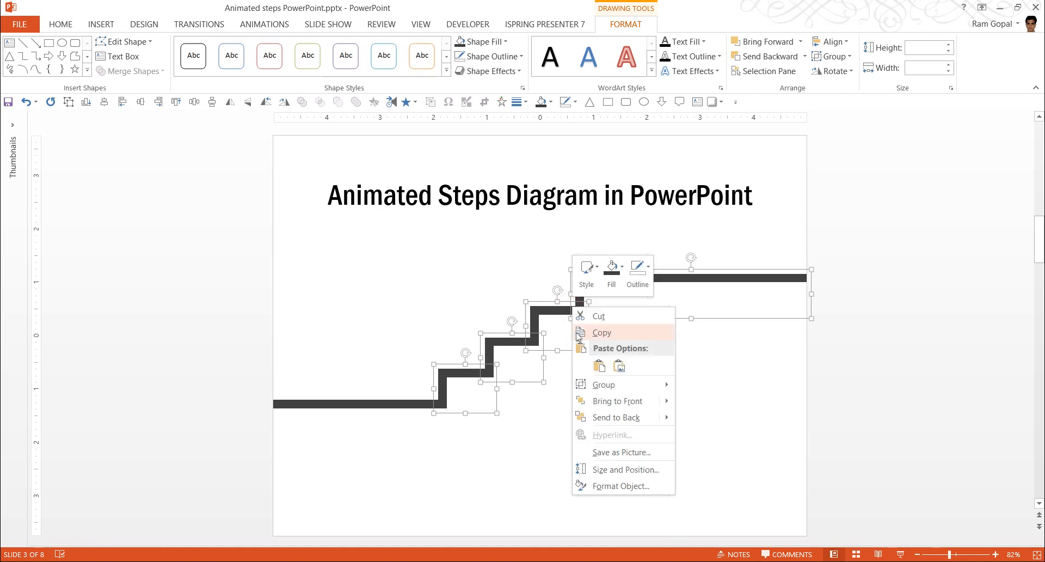
pyautogui.moveTo(602, 384)
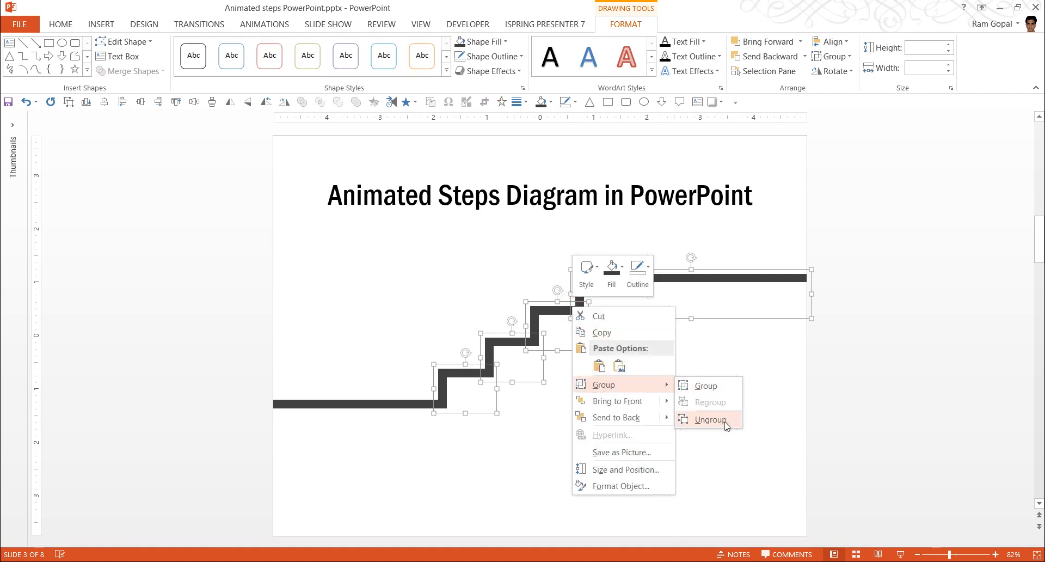
# Ungroup the staircase into separate rectangles and deselect them
pyautogui.click(709, 419)
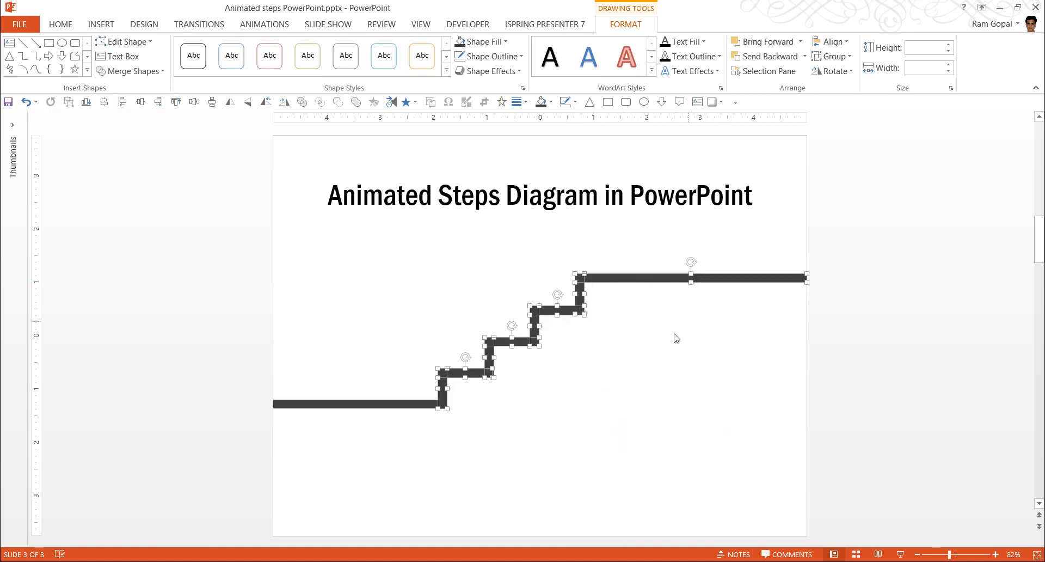
pyautogui.click(677, 338)
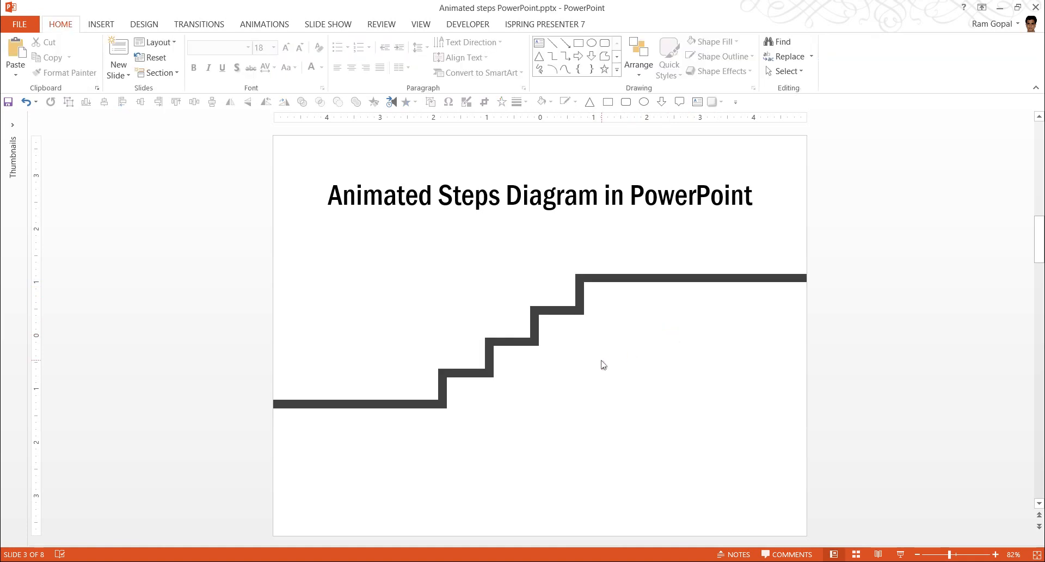
pyautogui.moveTo(769, 375)
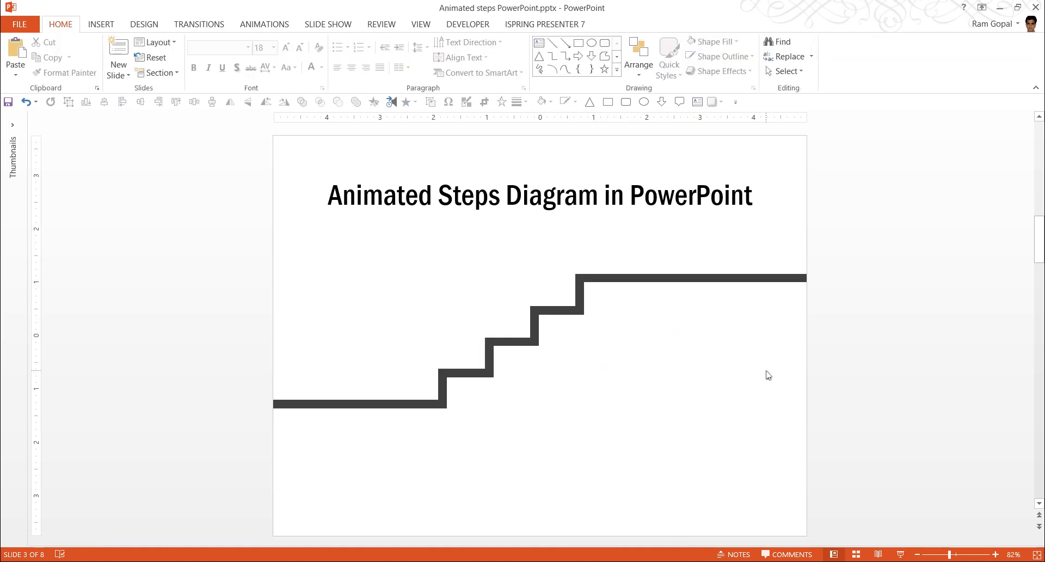
pyautogui.moveTo(758, 391)
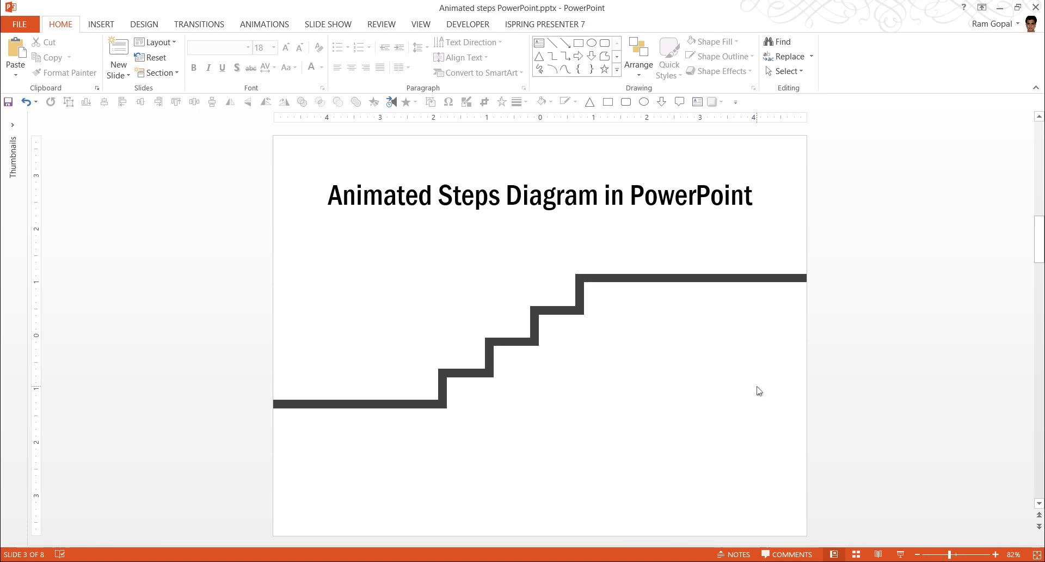
pyautogui.moveTo(264, 24)
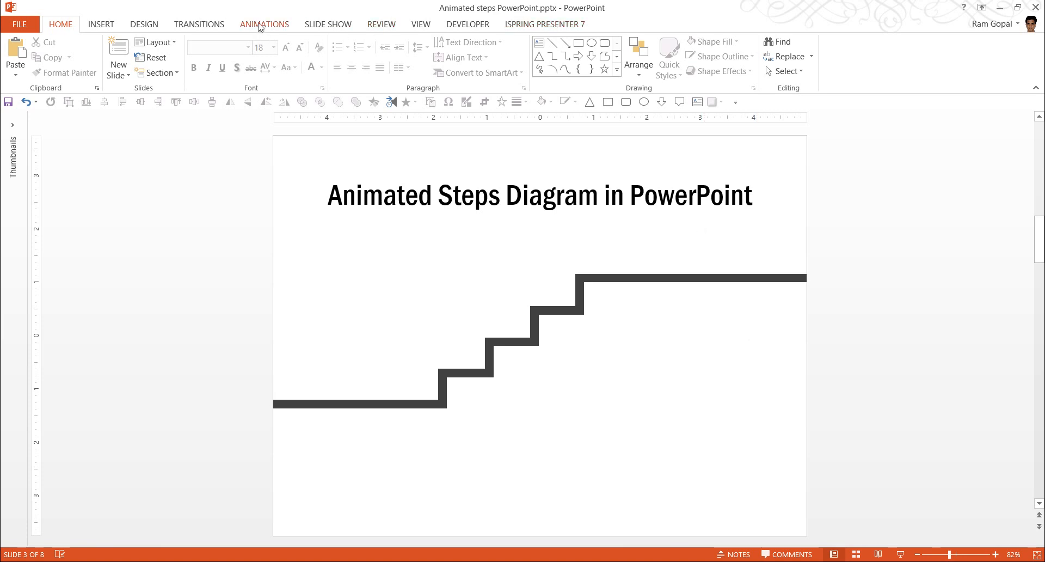
# Open the Animation Pane and give all staircase rectangles a Wipe entrance
pyautogui.click(264, 23)
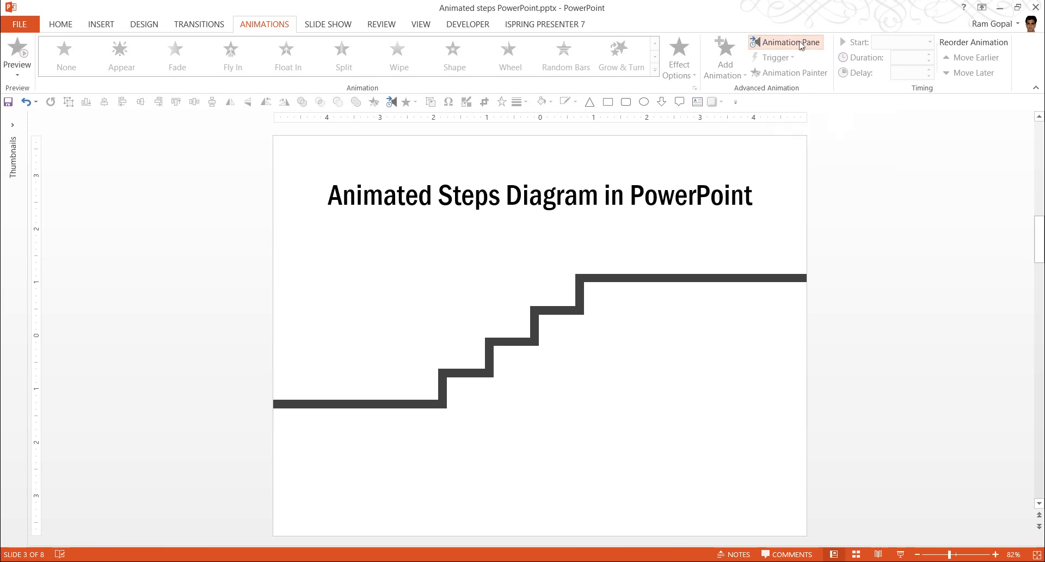
pyautogui.click(792, 42)
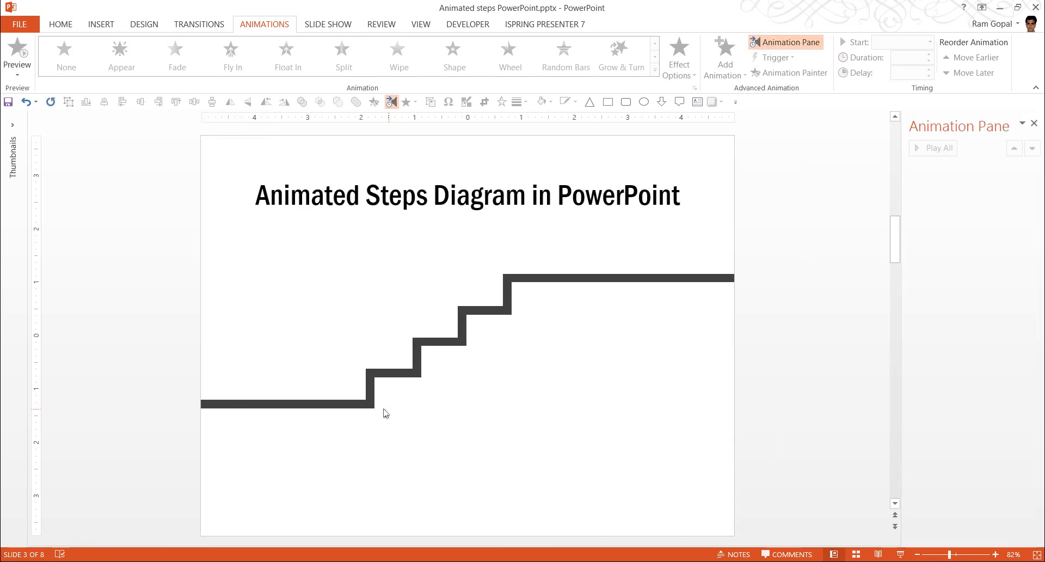
pyautogui.click(287, 404)
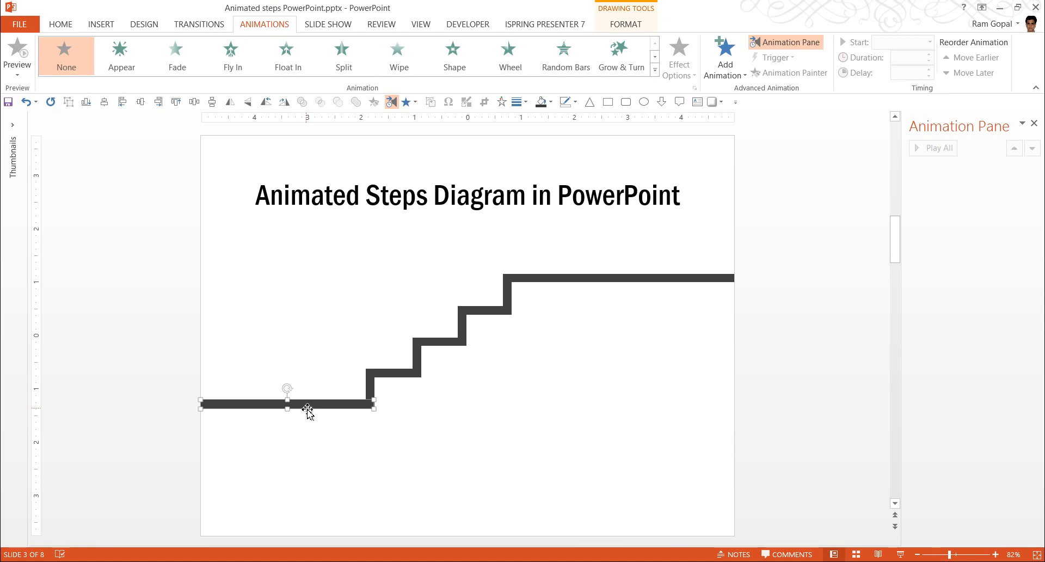
pyautogui.moveTo(549, 420)
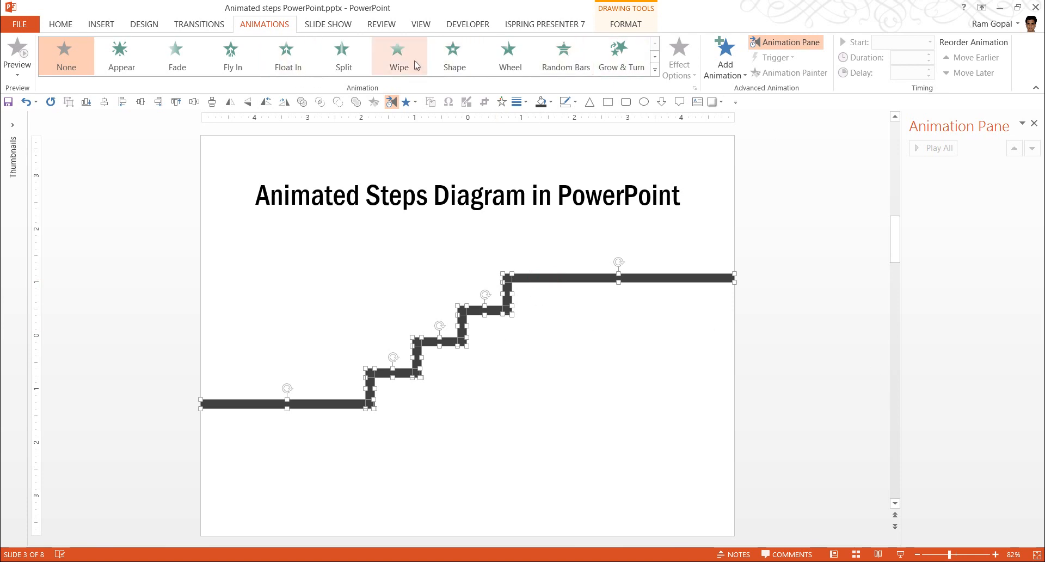
pyautogui.click(399, 55)
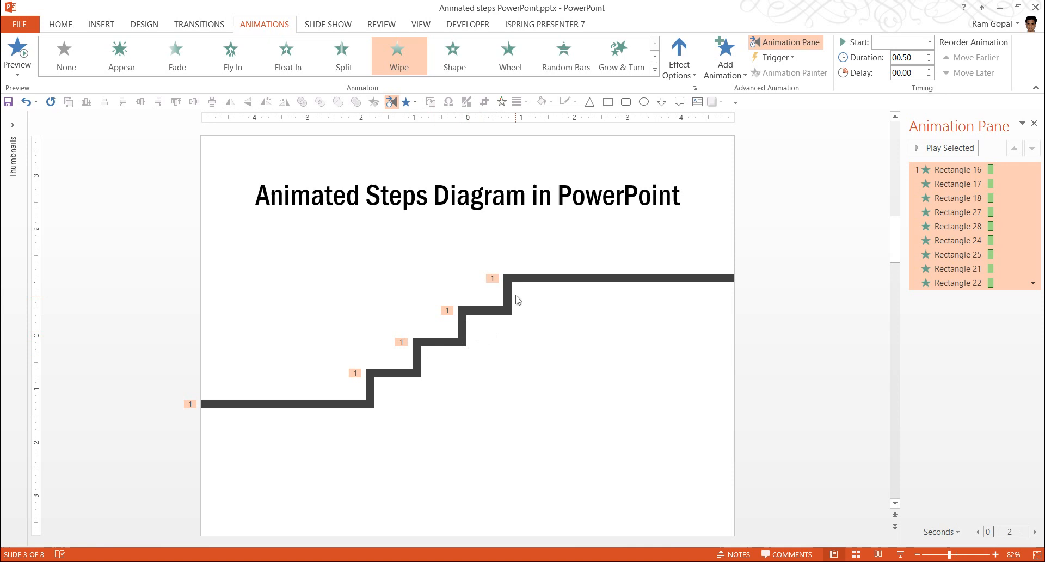
pyautogui.moveTo(260, 425)
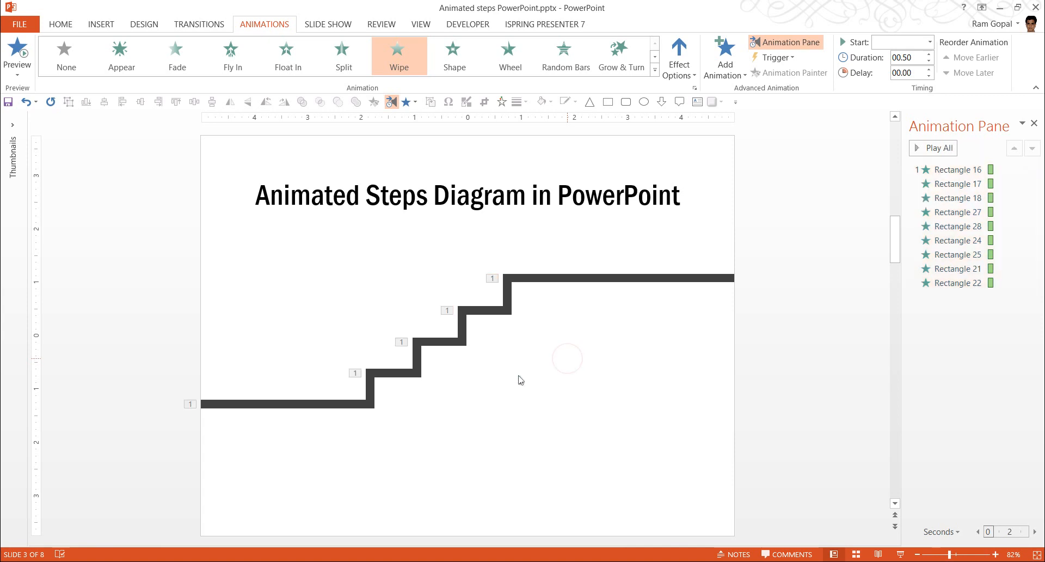
# Set the staircase wipes to From Left, starting After Previous
pyautogui.click(286, 404)
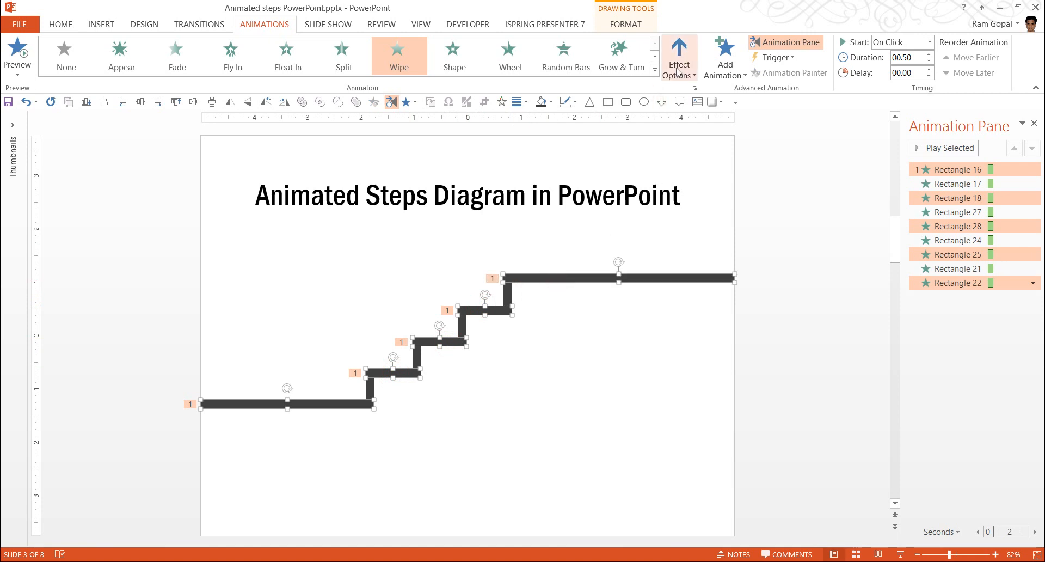
pyautogui.click(678, 56)
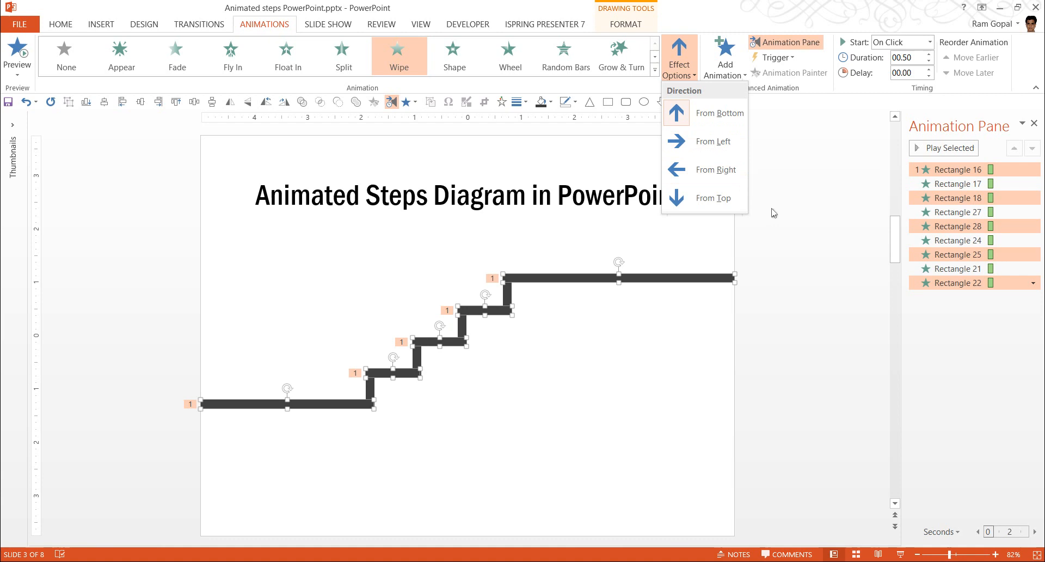
pyautogui.click(703, 140)
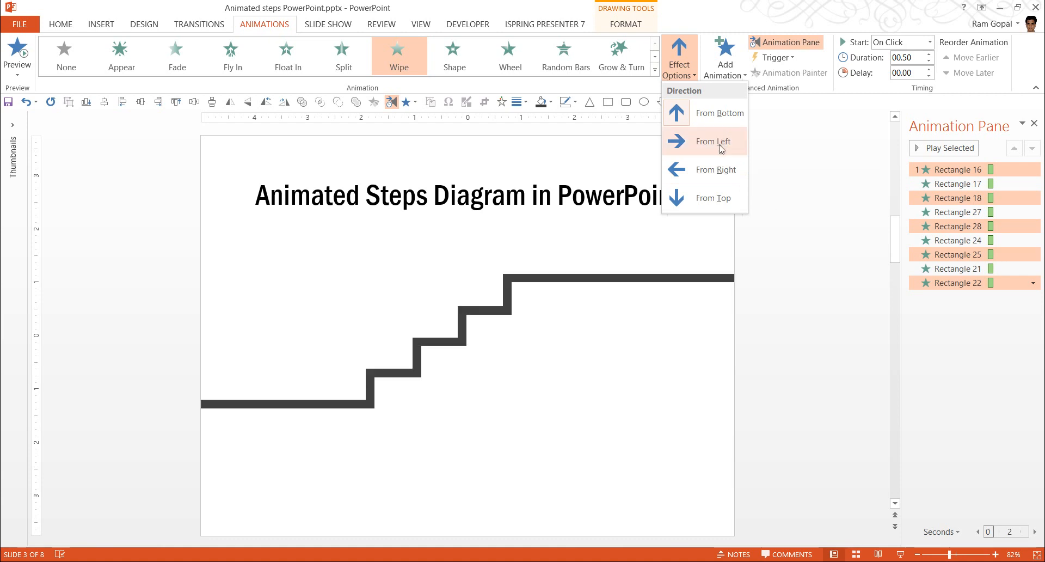
pyautogui.click(716, 142)
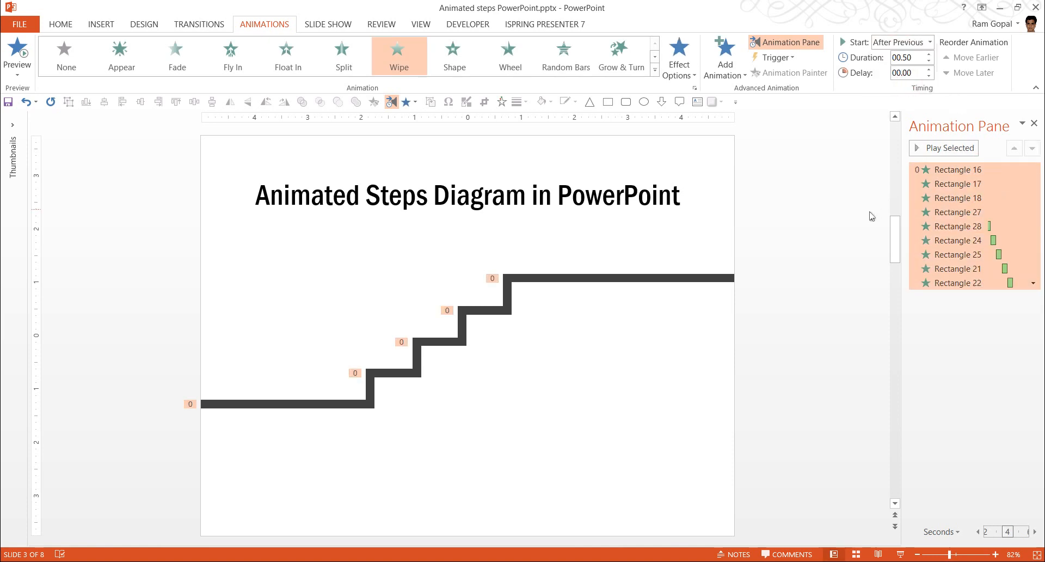
# Set Rectangle 16, the first piece's animation, to start On Click
pyautogui.click(929, 42)
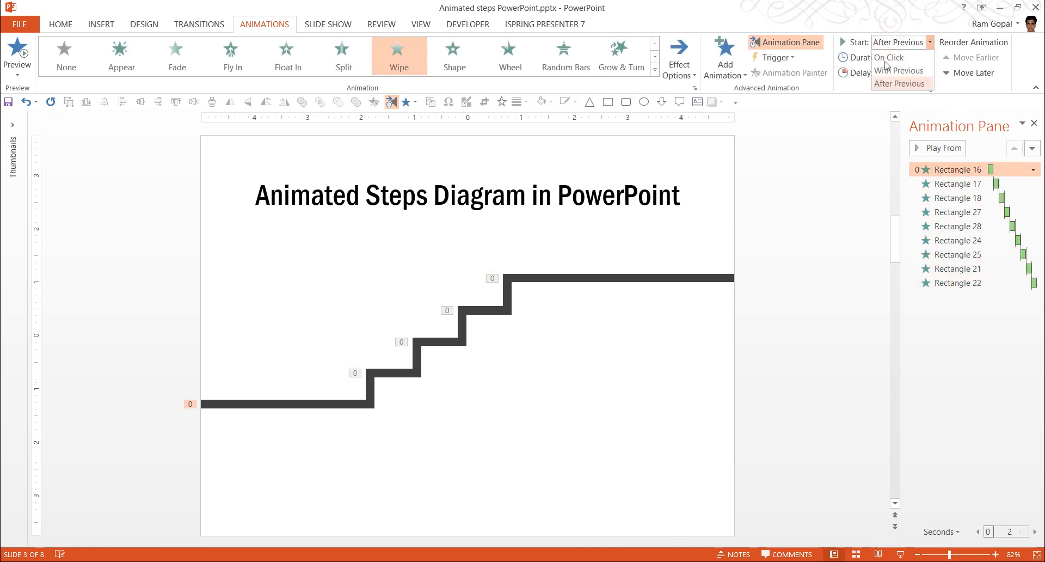
pyautogui.click(890, 57)
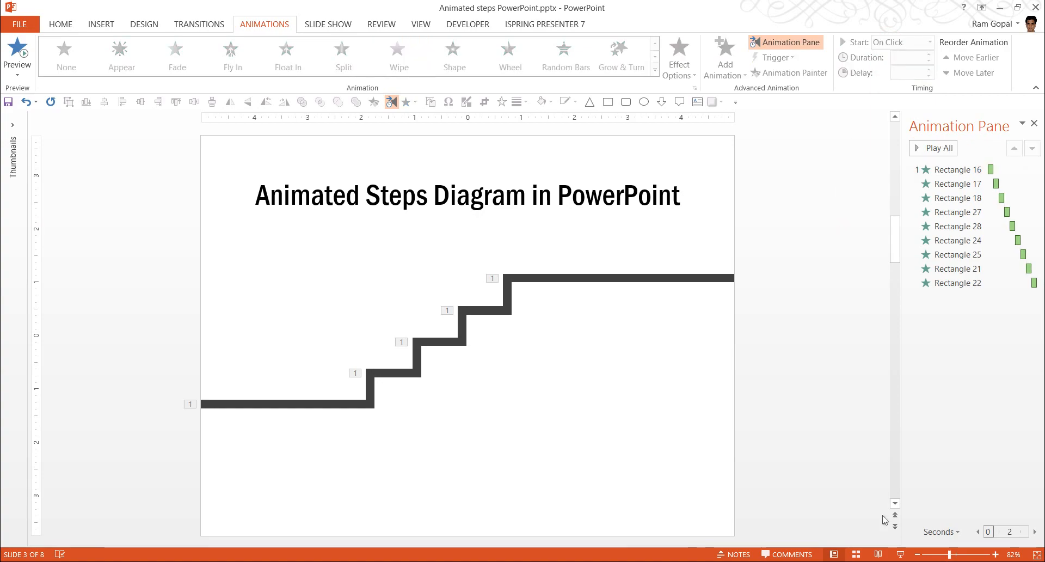
pyautogui.click(958, 170)
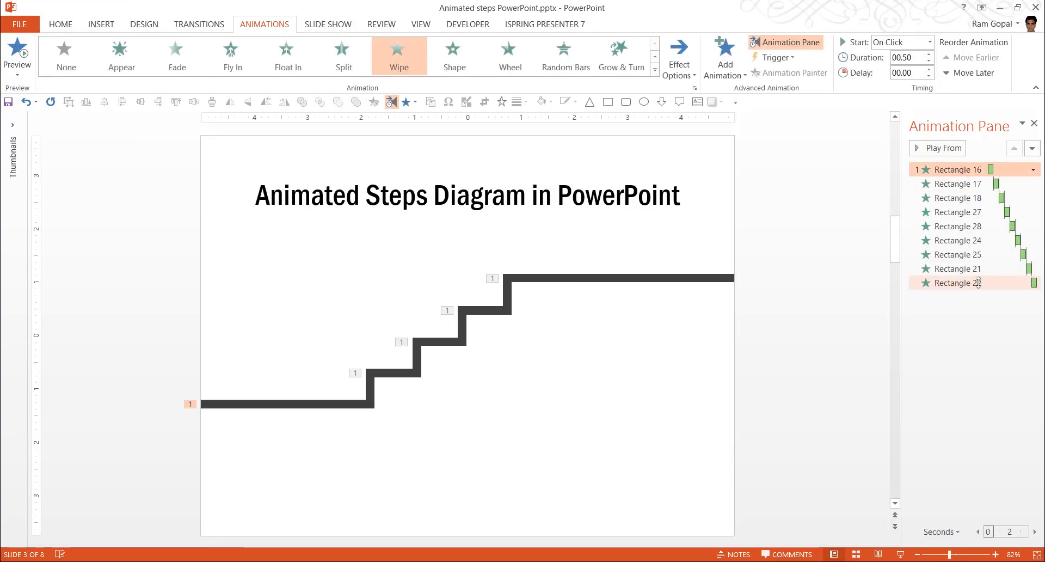
# Set all nine wipe durations to 00.20 seconds and preview the sequence
pyautogui.click(929, 62)
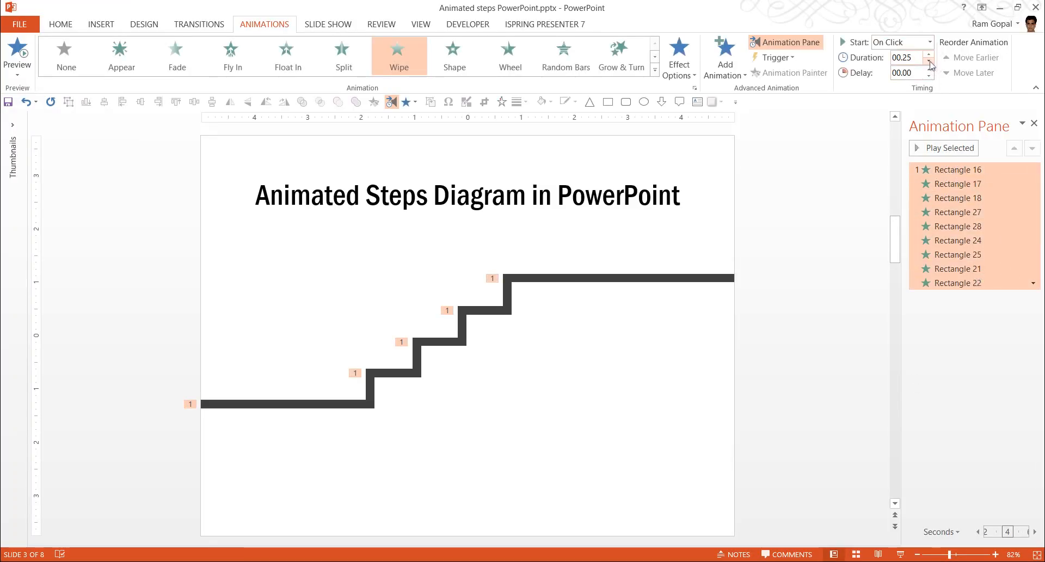
pyautogui.click(929, 60)
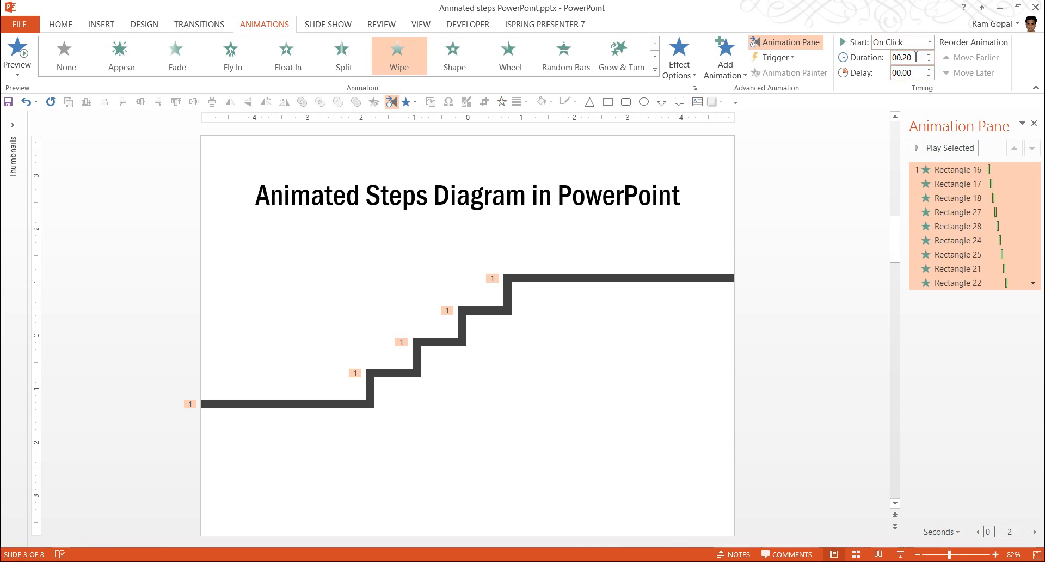
pyautogui.click(948, 148)
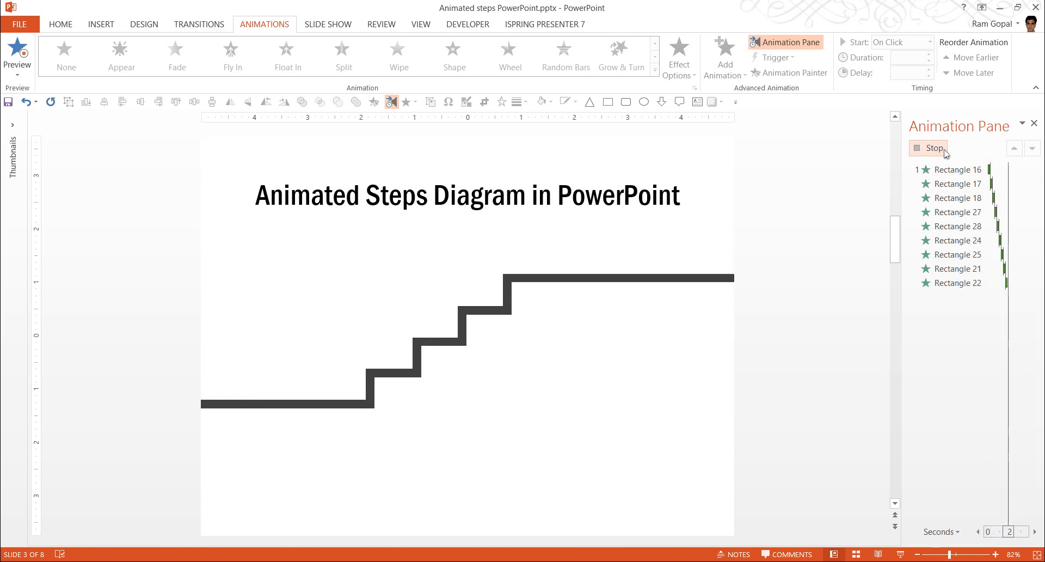
pyautogui.click(933, 148)
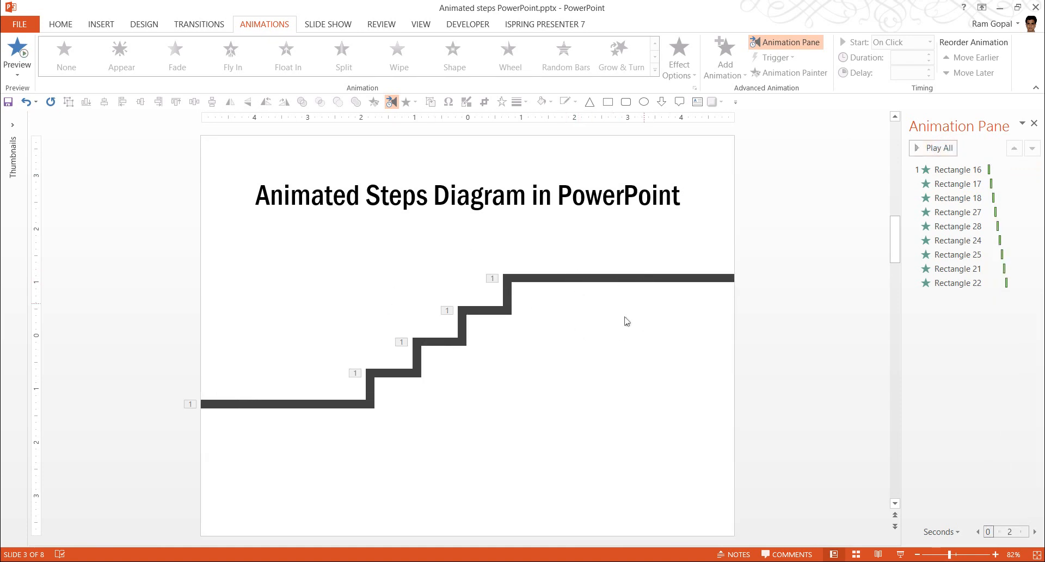
pyautogui.moveTo(685, 261)
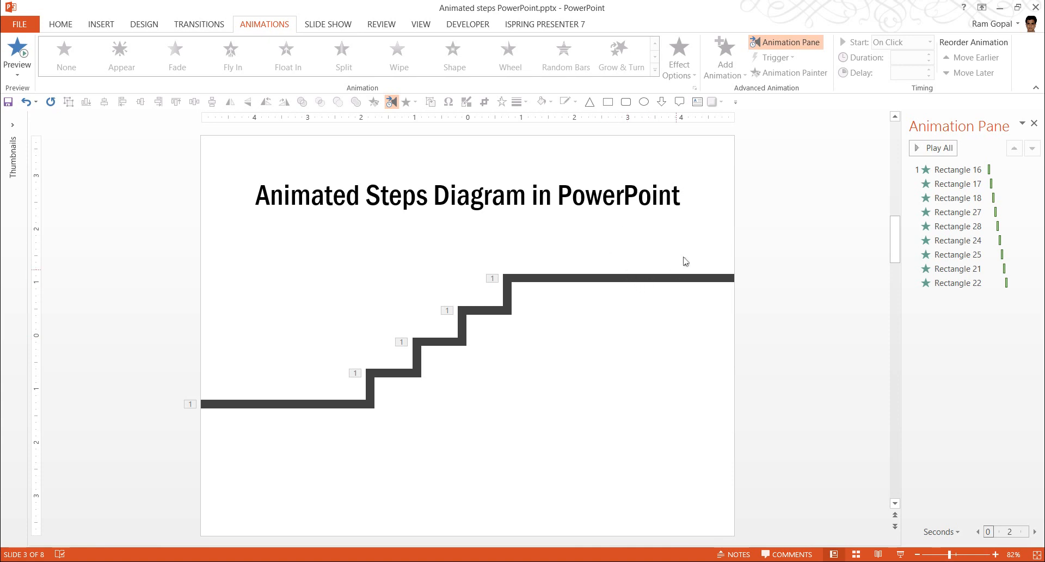
pyautogui.moveTo(785, 406)
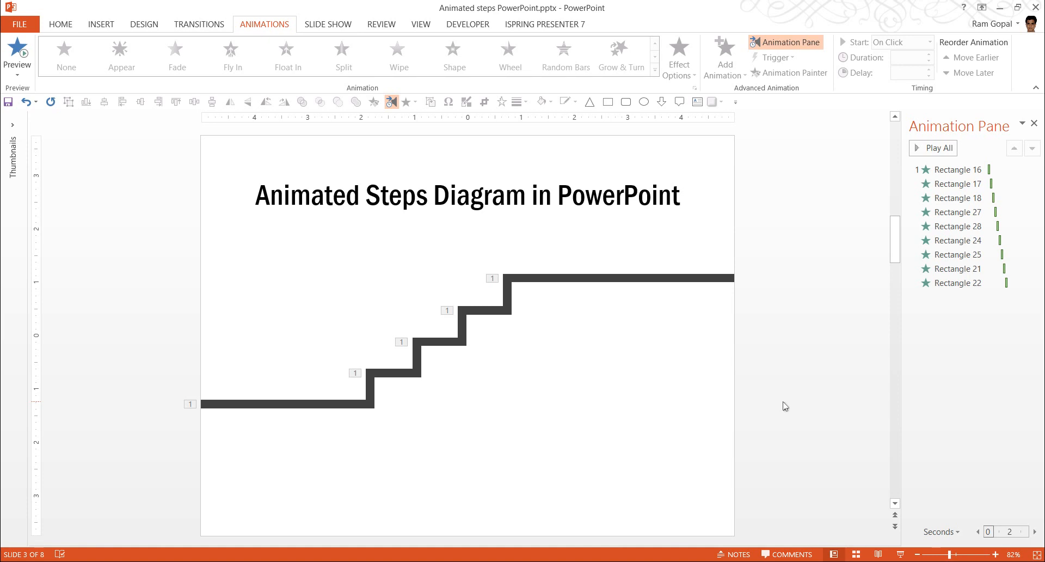
pyautogui.moveTo(511, 319)
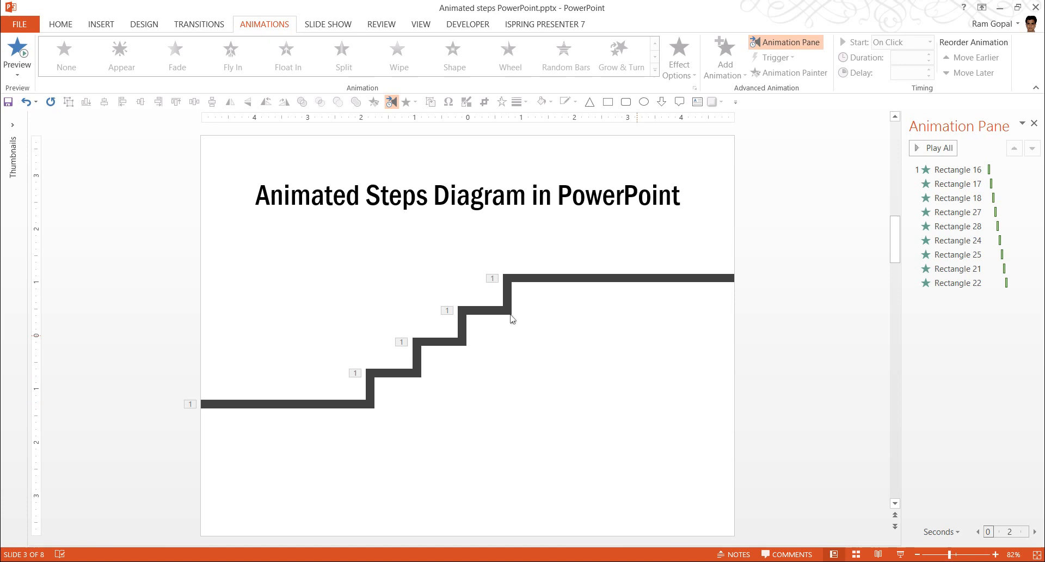
# Advance to the 'Going up the hierarchy' slide, review its animation entries, and close the Animation Pane
pyautogui.click(60, 24)
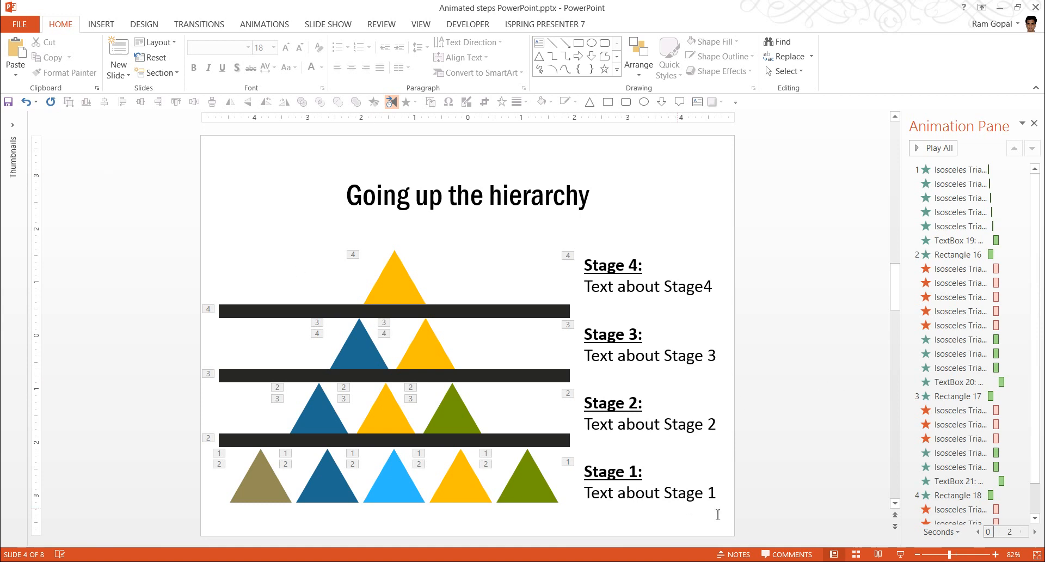
pyautogui.moveTo(501, 267)
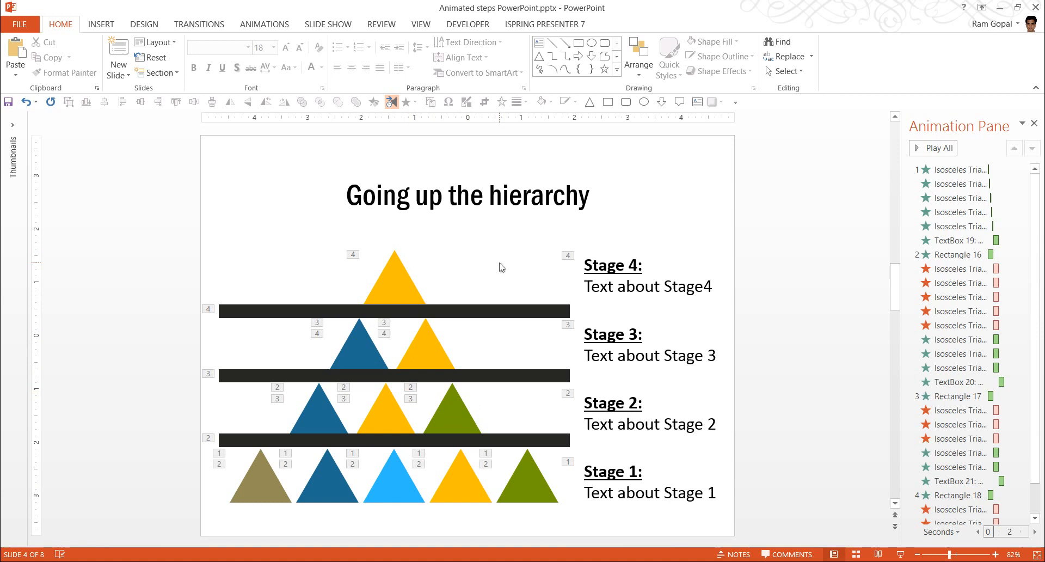
pyautogui.moveTo(718, 235)
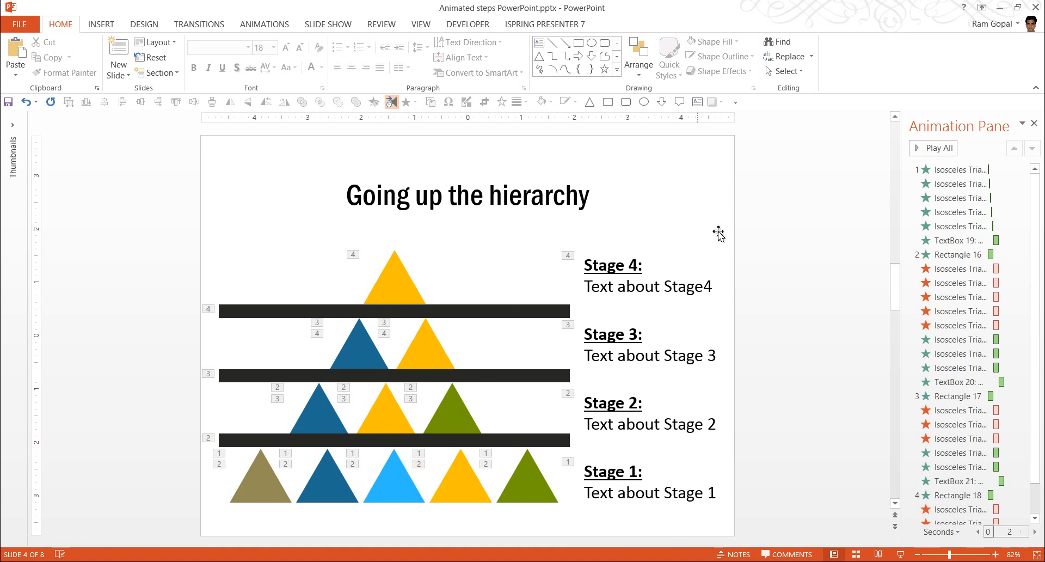
pyautogui.click(960, 197)
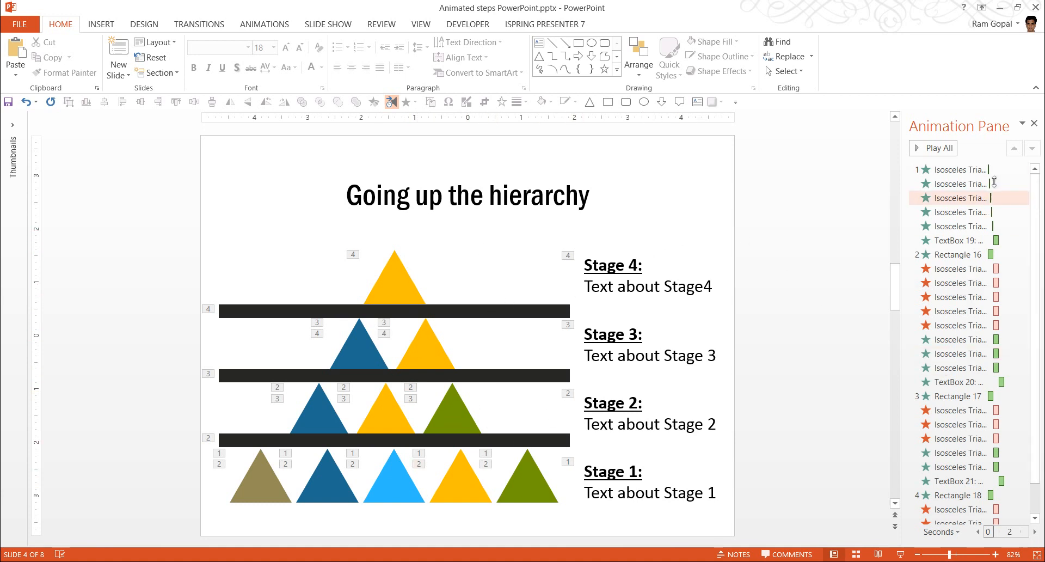
pyautogui.scroll(-3)
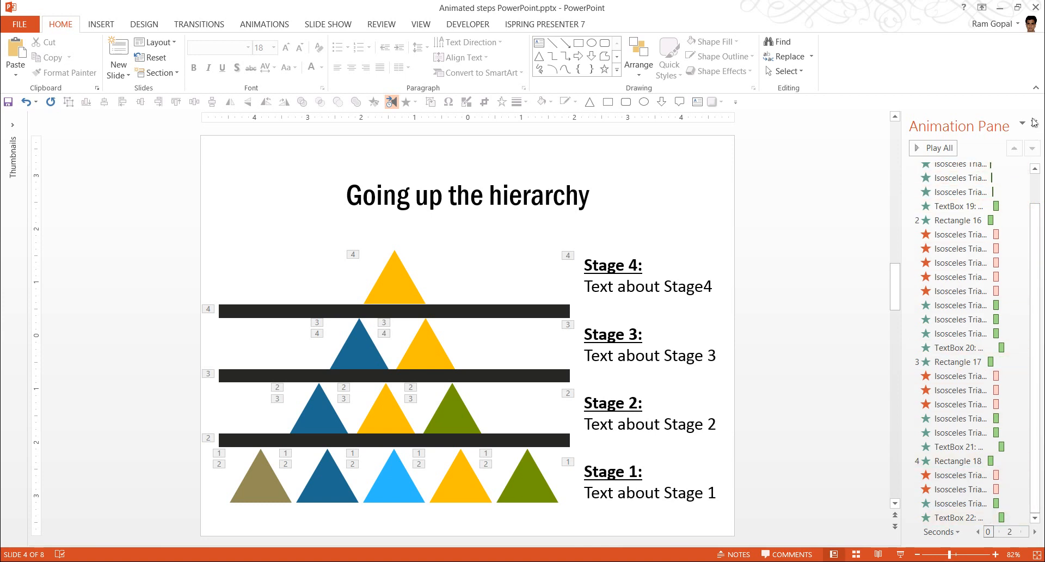
pyautogui.click(1033, 121)
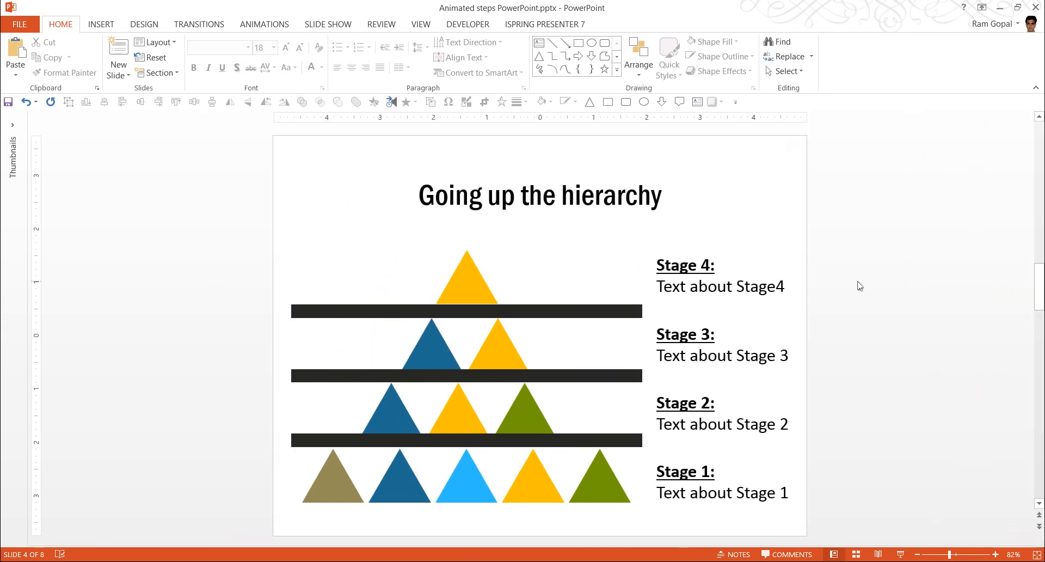
pyautogui.moveTo(852, 399)
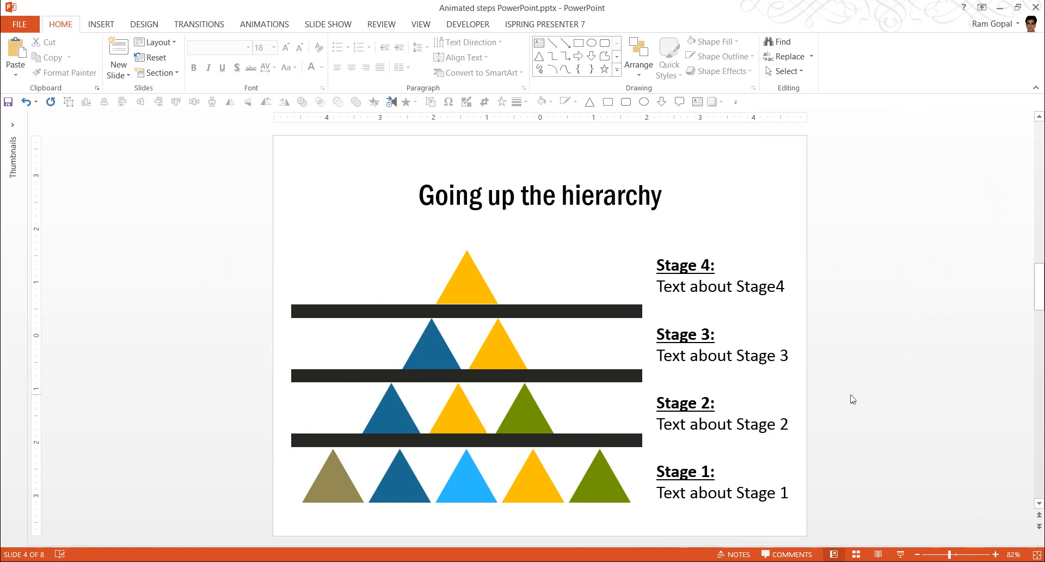
pyautogui.moveTo(771, 479)
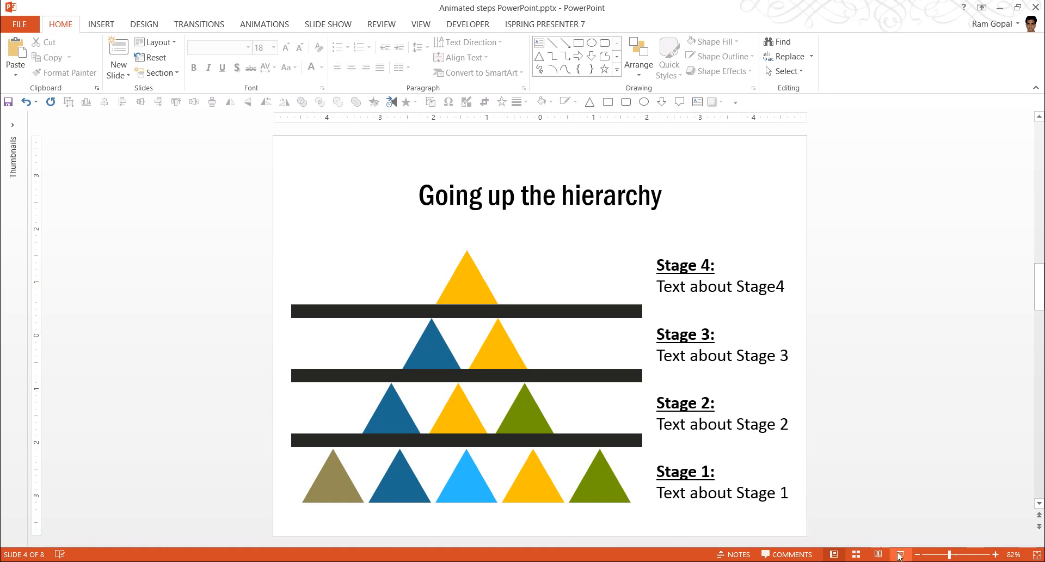
# Start the slide show from the 'Going up the hierarchy' slide using the status bar button
pyautogui.click(899, 554)
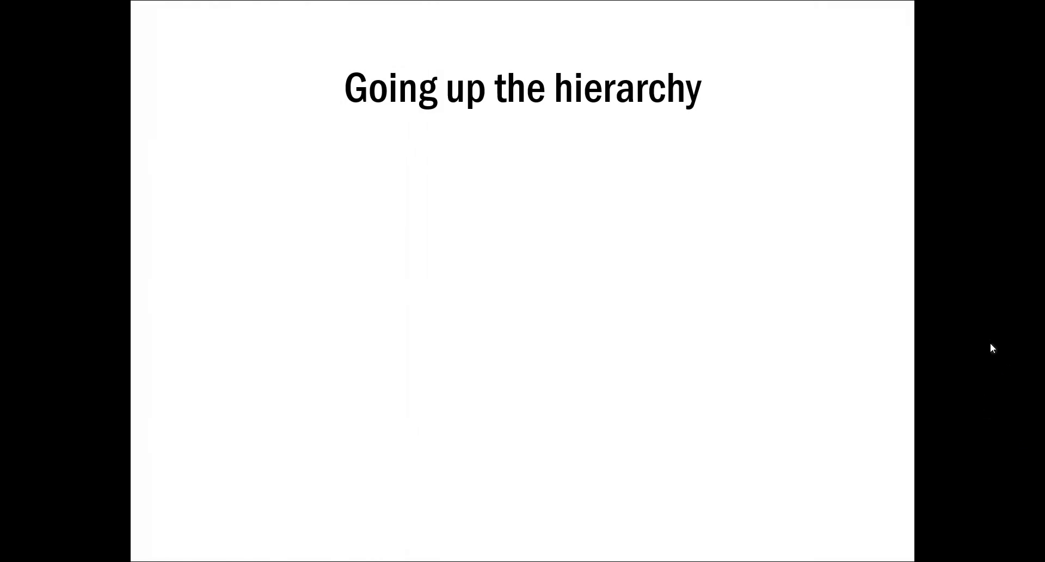